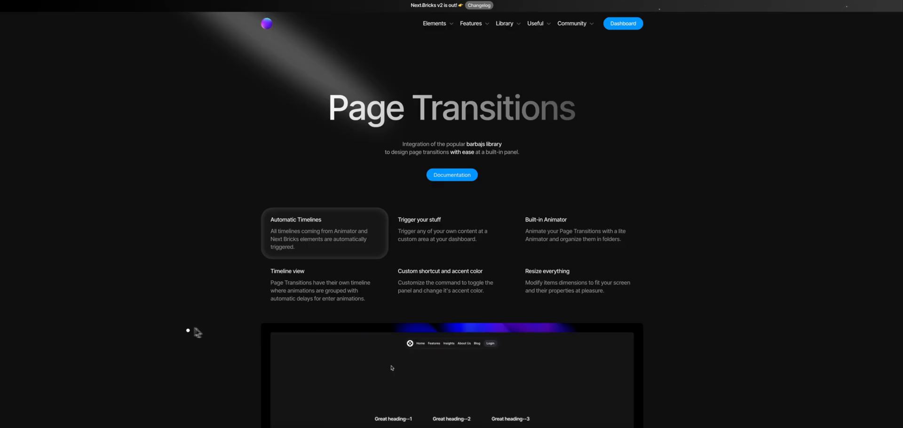
Step: Scroll the dashboard, then show All Pages listing the FAQ, Home and Pricing pages
{"action": "scroll", "scroll_direction": "down", "scroll_amount": 3}
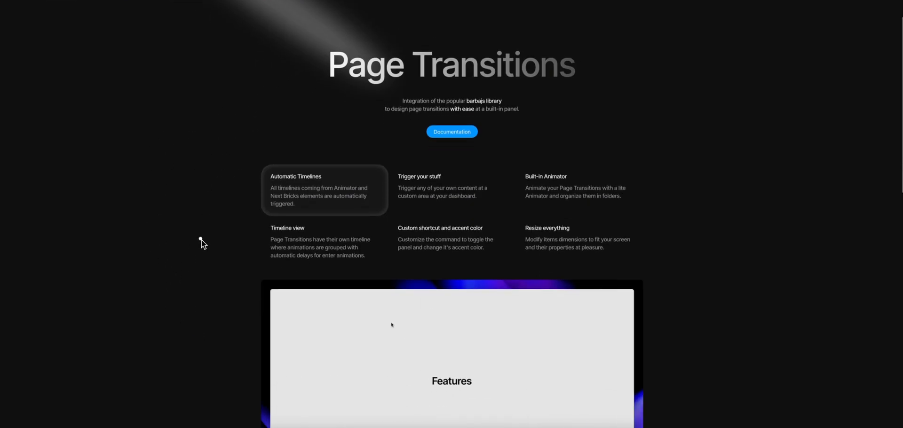
{"action": "scroll", "scroll_direction": "down", "scroll_amount": 3}
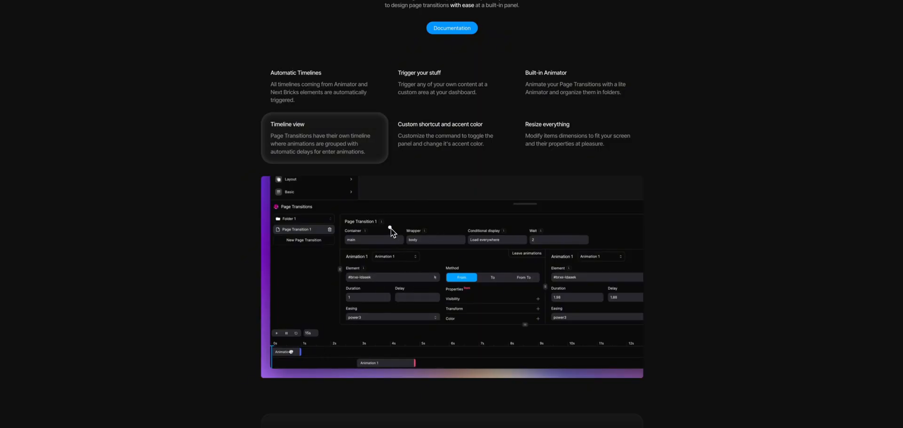
{"action": "left_click_drag", "start_coordinate": [299, 352], "coordinate": [348, 352]}
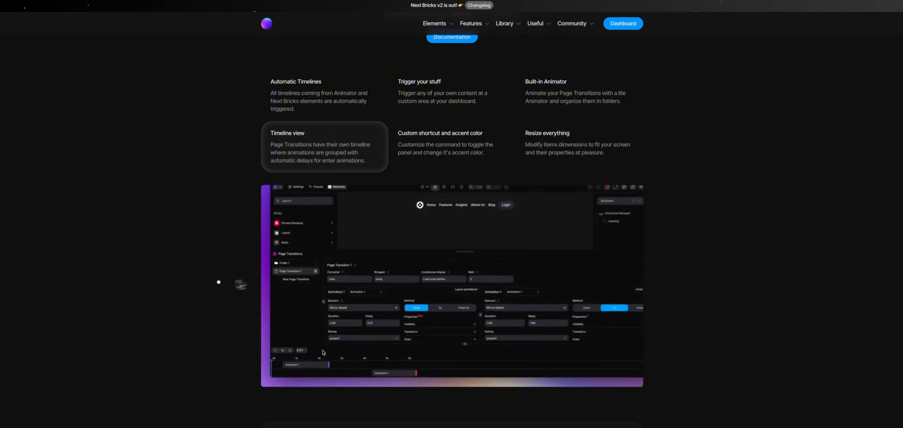
{"action": "scroll", "scroll_direction": "down", "scroll_amount": 3}
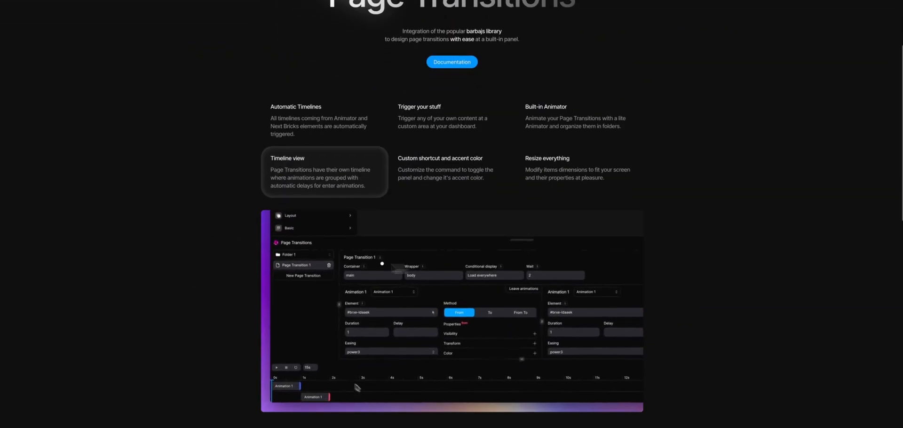
{"action": "scroll", "scroll_direction": "down", "scroll_amount": 3}
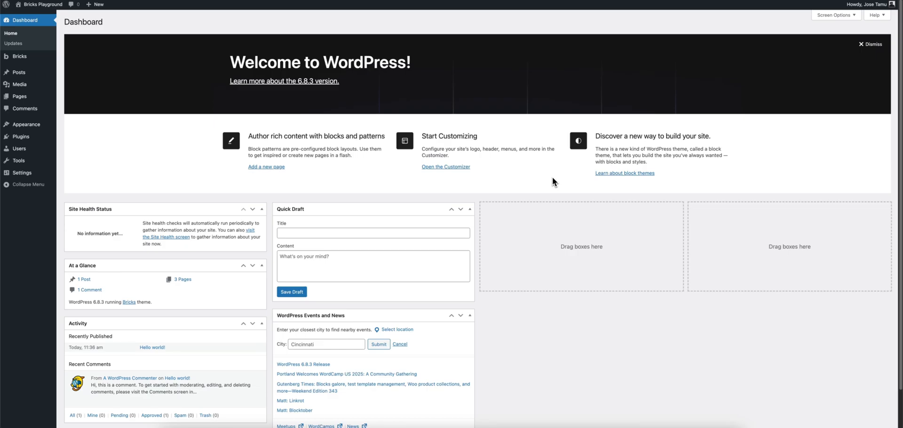
{"action": "left_click", "coordinate": [19, 95]}
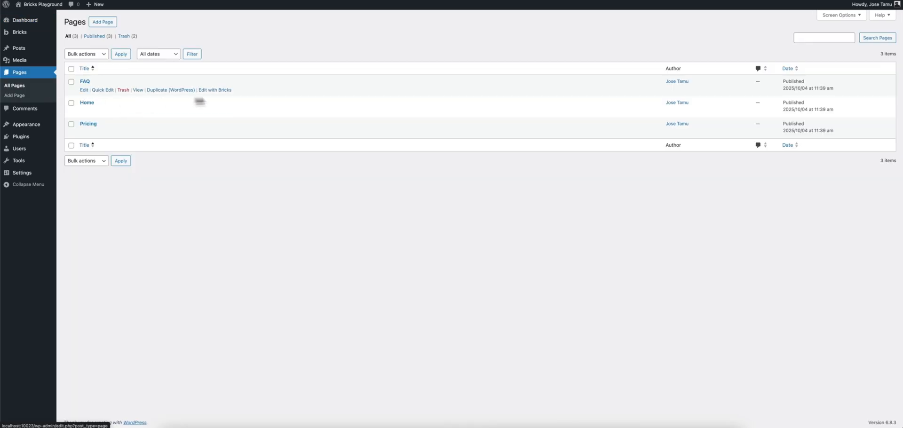
{"action": "right_click", "coordinate": [137, 90]}
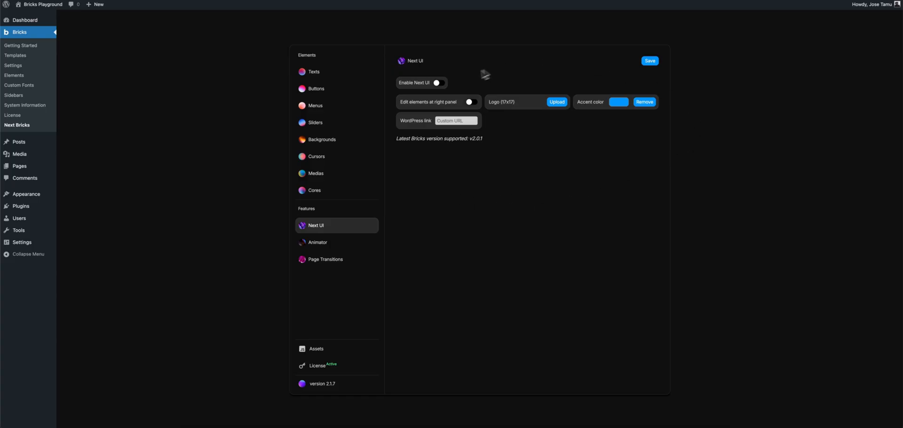
Step: Turn the Enable Next UI switch on in Next Bricks settings (toggled off and on again)
{"action": "left_click", "coordinate": [438, 83]}
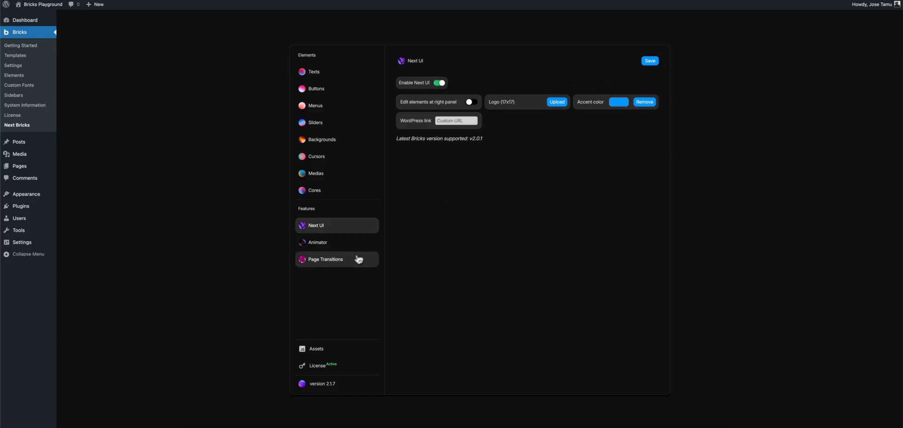
{"action": "left_click", "coordinate": [440, 82]}
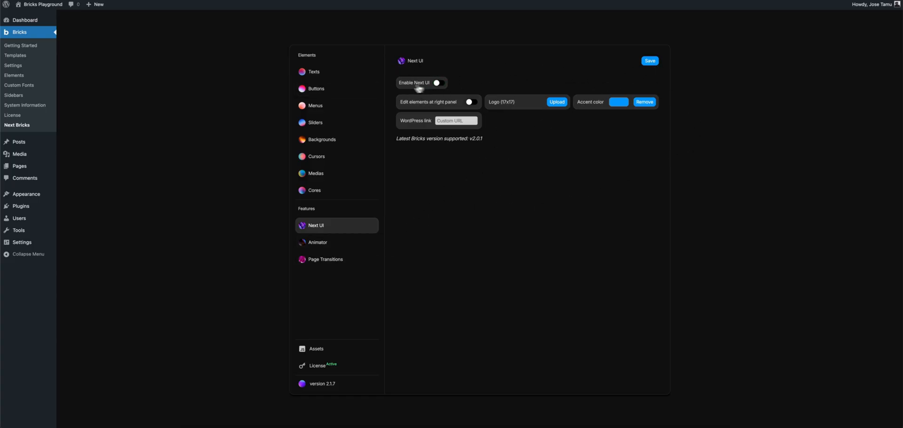
{"action": "left_click", "coordinate": [440, 83]}
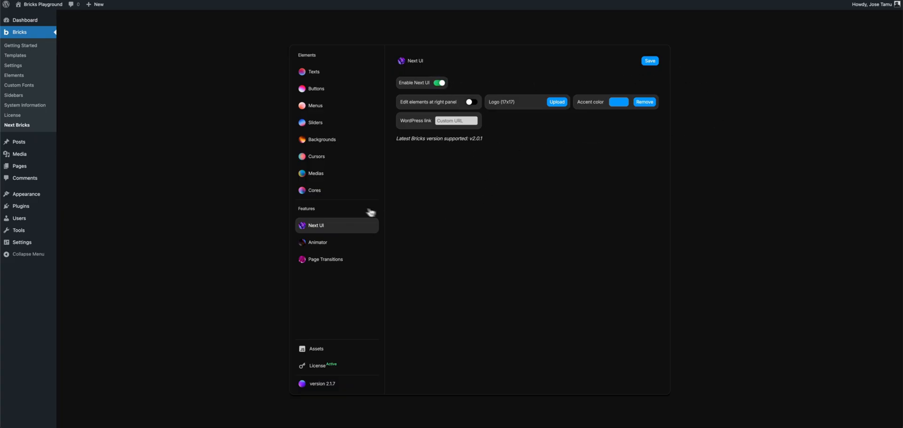
{"action": "left_click", "coordinate": [326, 258]}
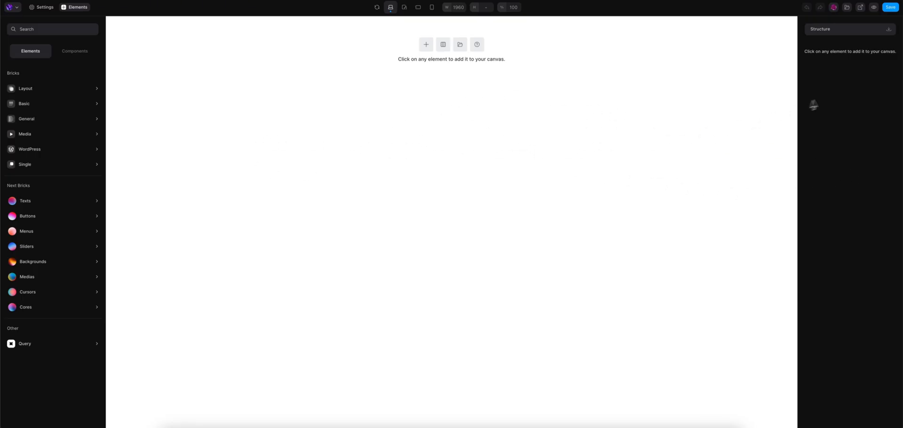
{"action": "mouse_move", "coordinate": [358, 143]}
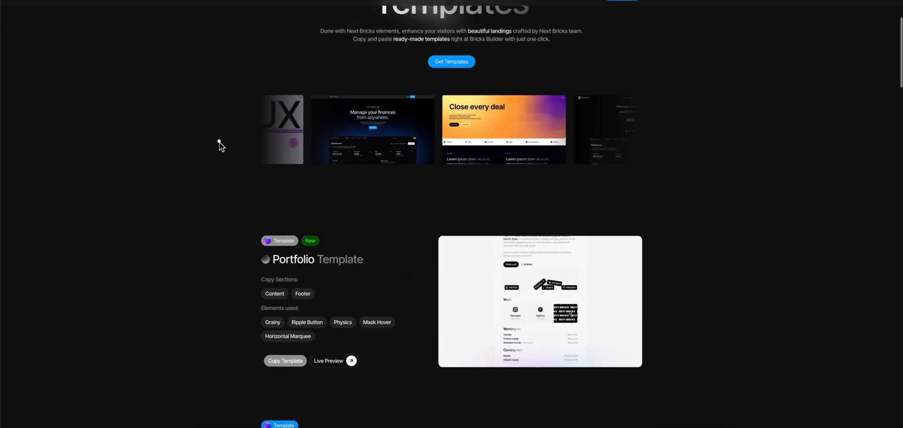
Step: Browse the Next Bricks templates list with the finance dashboard, Portfolio, Studio and Backgrounds entries
{"action": "scroll", "scroll_direction": "down", "scroll_amount": 3}
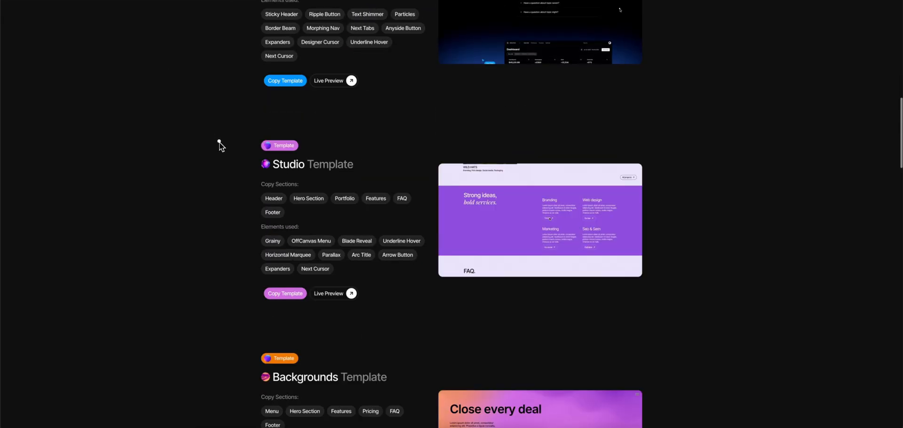
{"action": "left_click", "coordinate": [285, 81]}
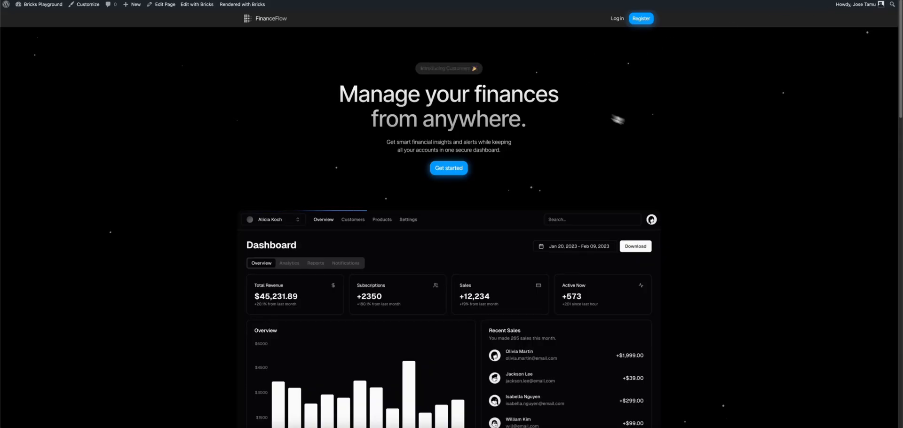
Step: View the live FinanceFlow landing page down to its dashboard preview
{"action": "scroll", "scroll_direction": "down", "scroll_amount": 3}
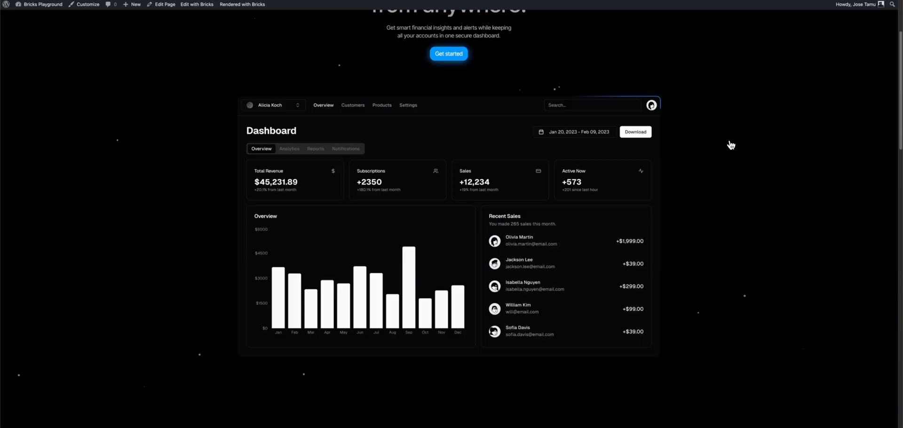
{"action": "left_click", "coordinate": [196, 4]}
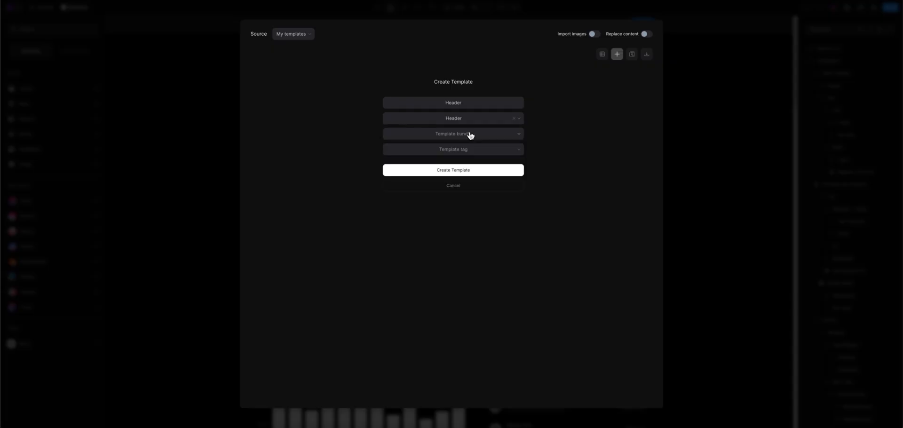
Step: Choose a bundle for the Header template and paste the sticky header into the new page
{"action": "left_click", "coordinate": [452, 170]}
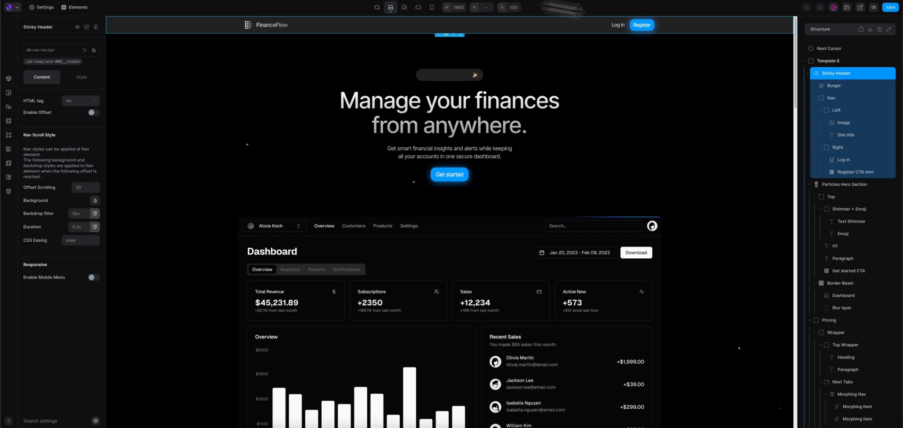
{"action": "left_click", "coordinate": [74, 6]}
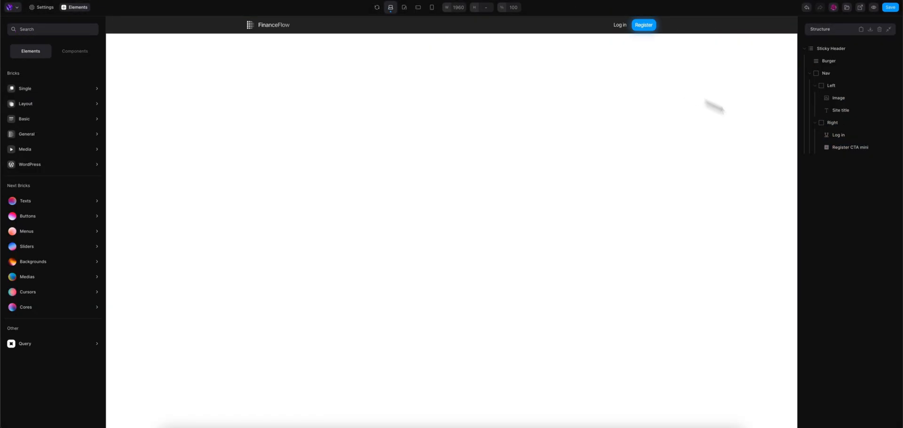
{"action": "key", "text": "ctrl+v"}
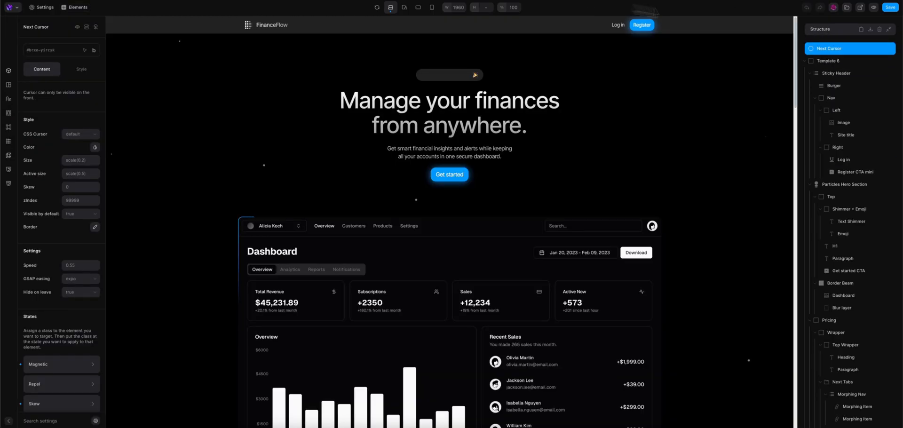
Step: Copy the Next Cursor element, check the Pricing section styles, and paste the cursor above the sticky header
{"action": "right_click", "coordinate": [850, 48]}
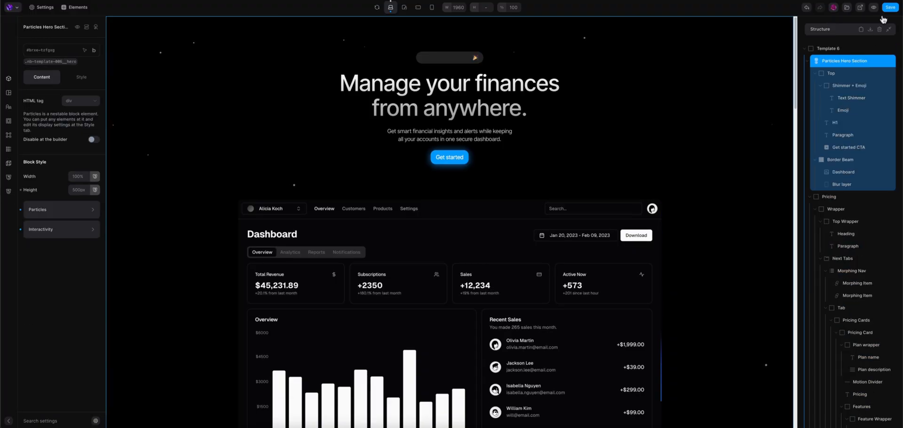
{"action": "left_click", "coordinate": [829, 73]}
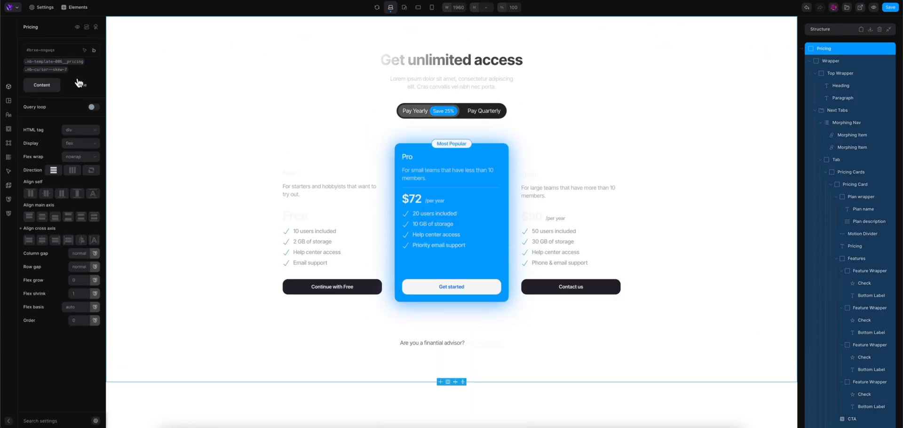
{"action": "left_click", "coordinate": [81, 84]}
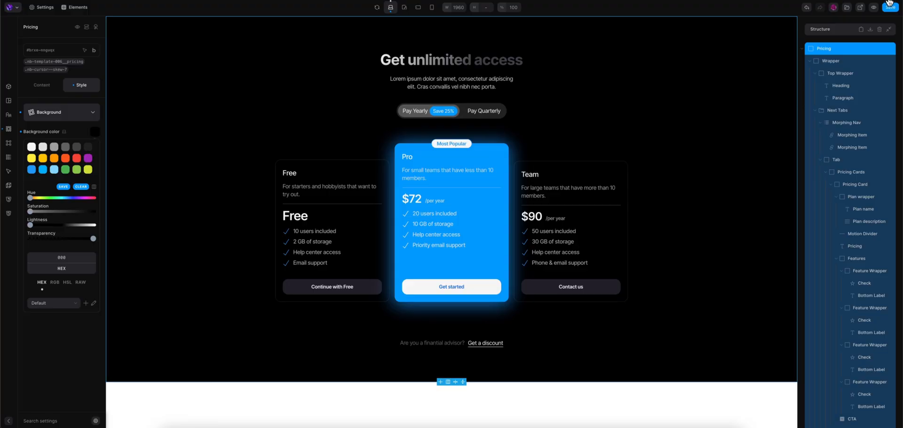
{"action": "left_click", "coordinate": [824, 86]}
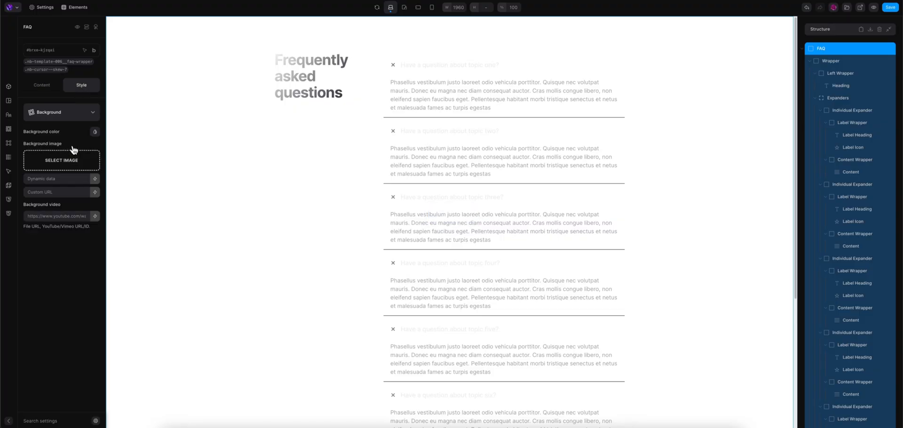
{"action": "left_click", "coordinate": [95, 131]}
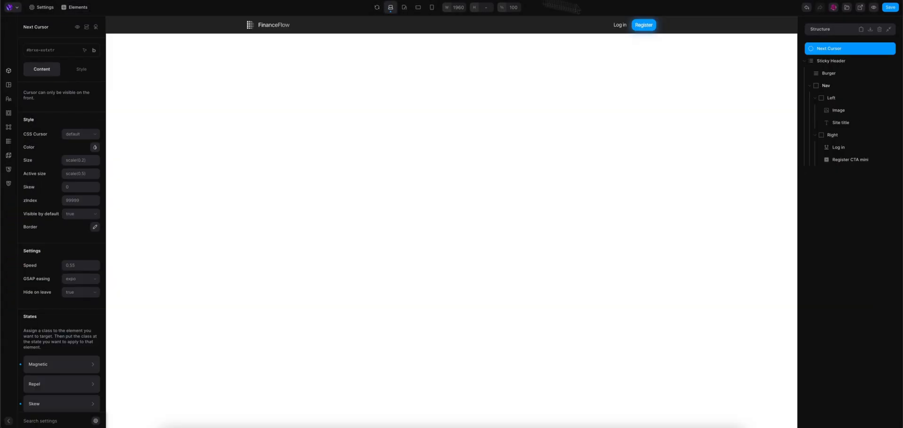
Step: Link the nav items to internal pages, pointing the third item to the FAQ page
{"action": "left_click", "coordinate": [839, 147]}
{"action": "type", "text": "Home"}
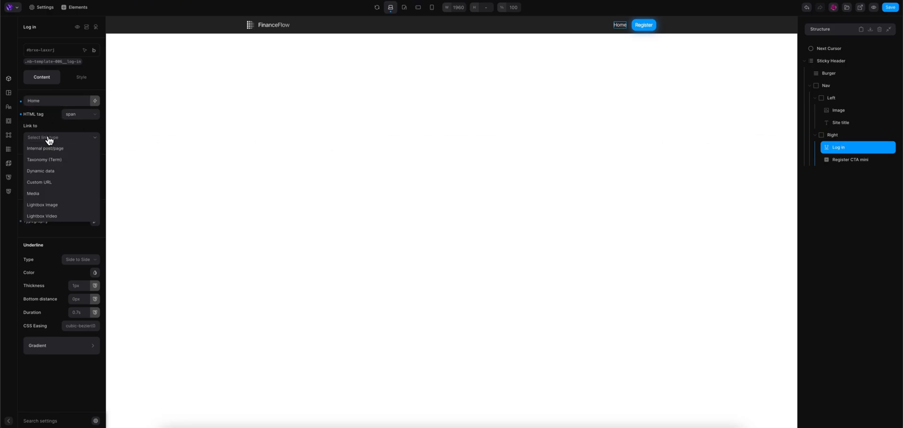
{"action": "left_click", "coordinate": [45, 148]}
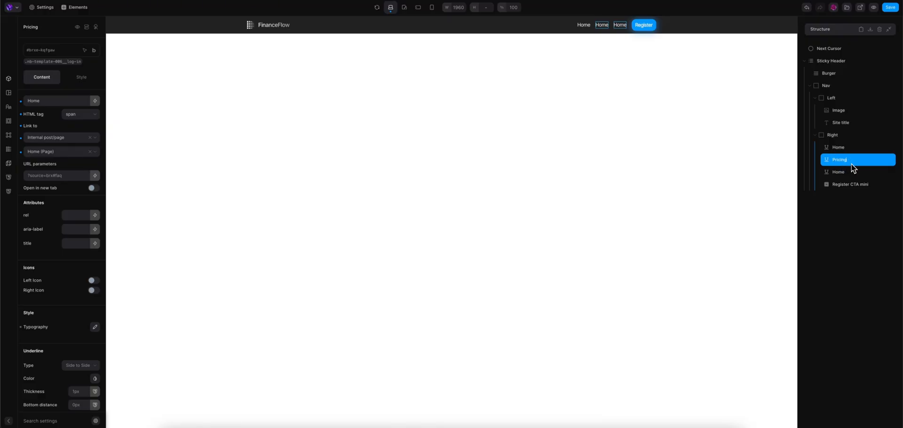
{"action": "left_click", "coordinate": [57, 152]}
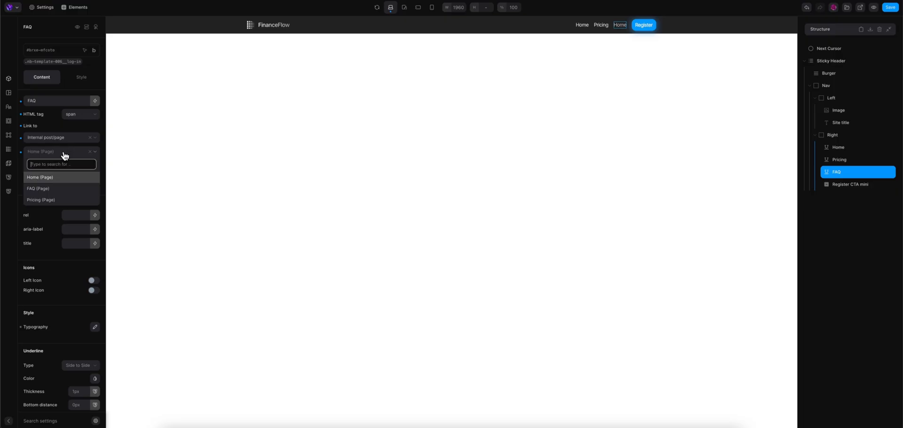
{"action": "left_click", "coordinate": [37, 188]}
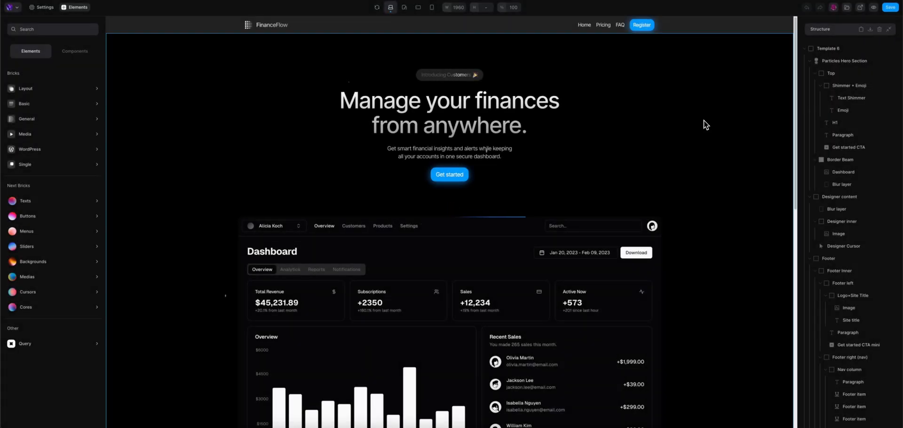
{"action": "mouse_move", "coordinate": [624, 194]}
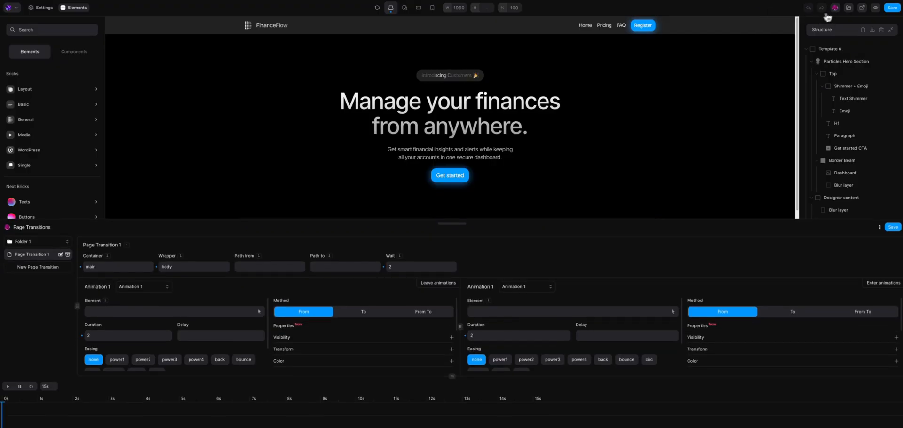
{"action": "mouse_move", "coordinate": [319, 282]}
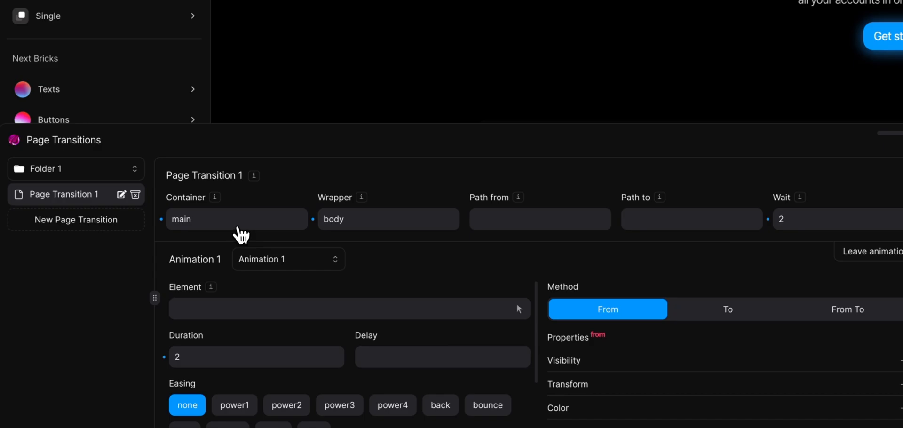
Step: Highlight the Container value 'main' in the Page Transition 1 settings
{"action": "double_click", "coordinate": [181, 219]}
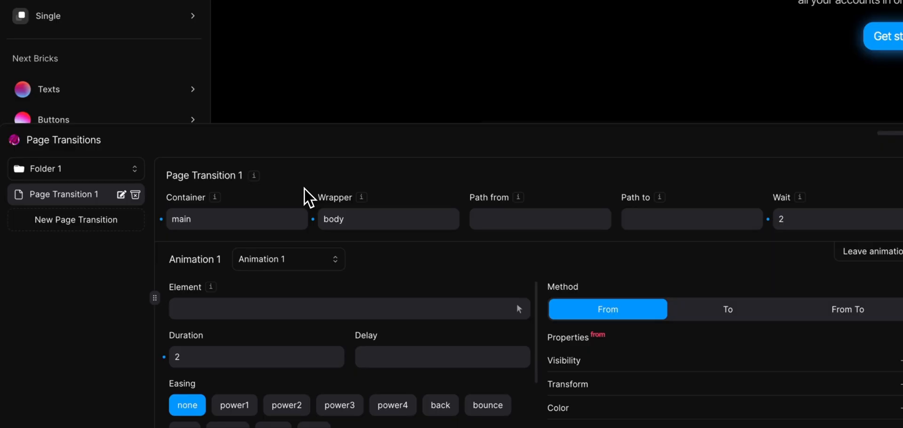
{"action": "left_click", "coordinate": [237, 218]}
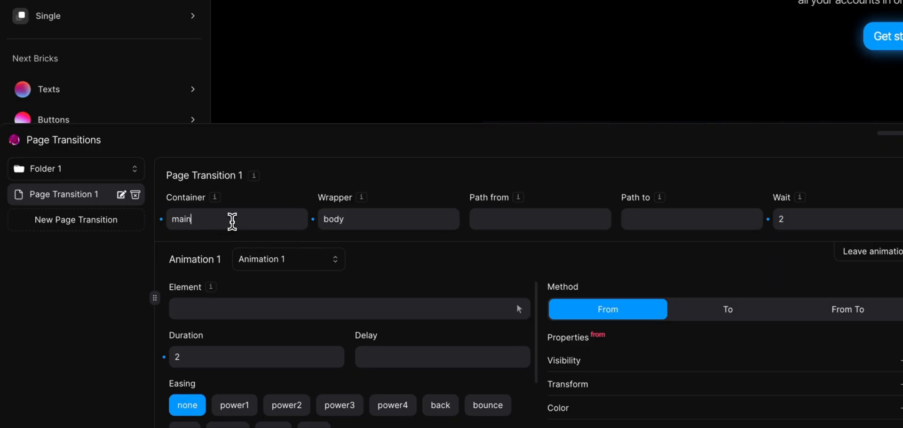
{"action": "double_click", "coordinate": [181, 218]}
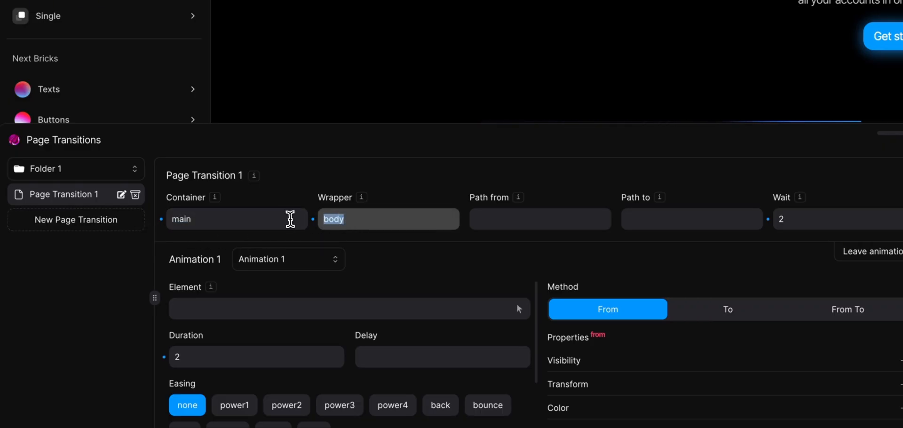
{"action": "mouse_move", "coordinate": [302, 220]}
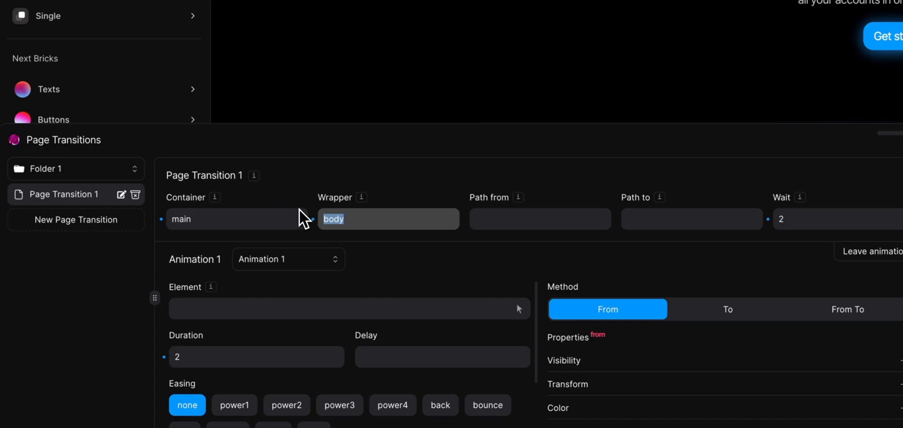
{"action": "mouse_move", "coordinate": [384, 245]}
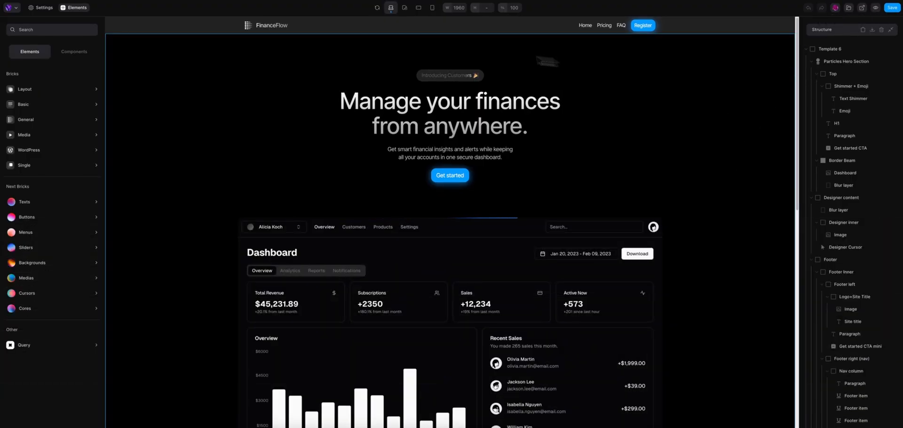
{"action": "mouse_move", "coordinate": [727, 138]}
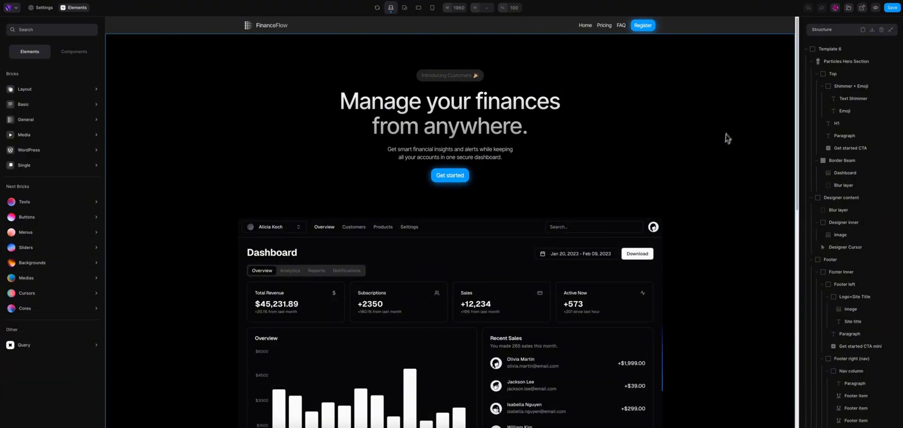
Step: Reopen the Page Transitions panel for Page Transition 1 from the top toolbar
{"action": "left_click", "coordinate": [833, 8]}
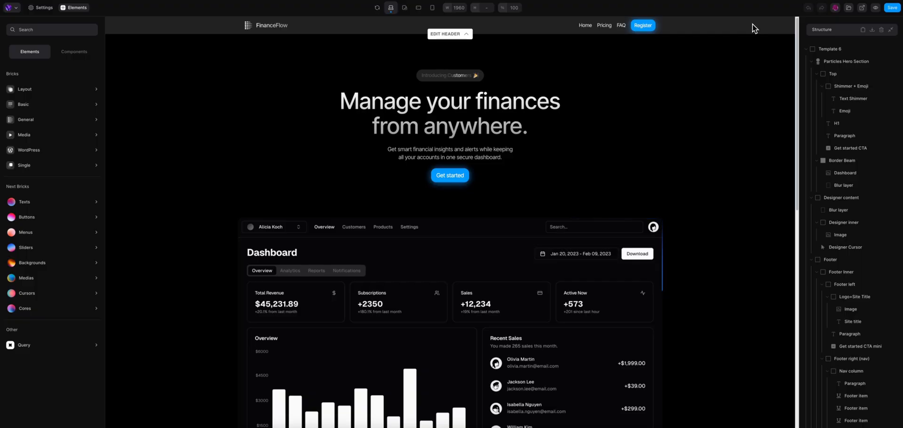
{"action": "mouse_move", "coordinate": [738, 187]}
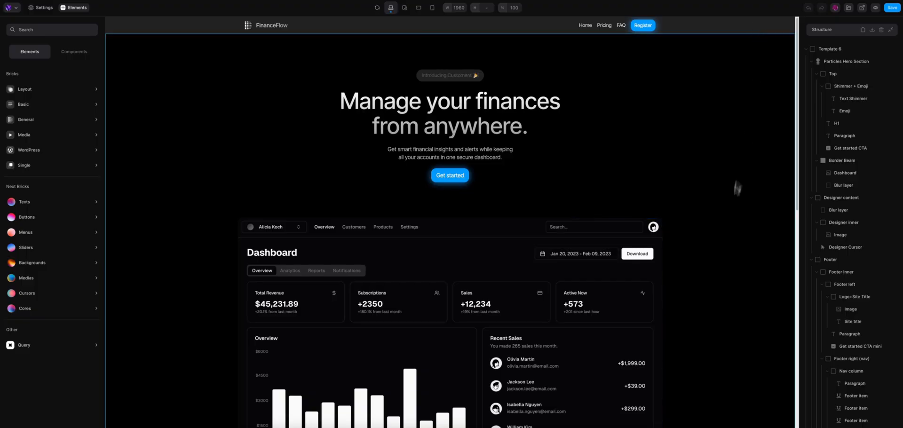
{"action": "mouse_move", "coordinate": [732, 41]}
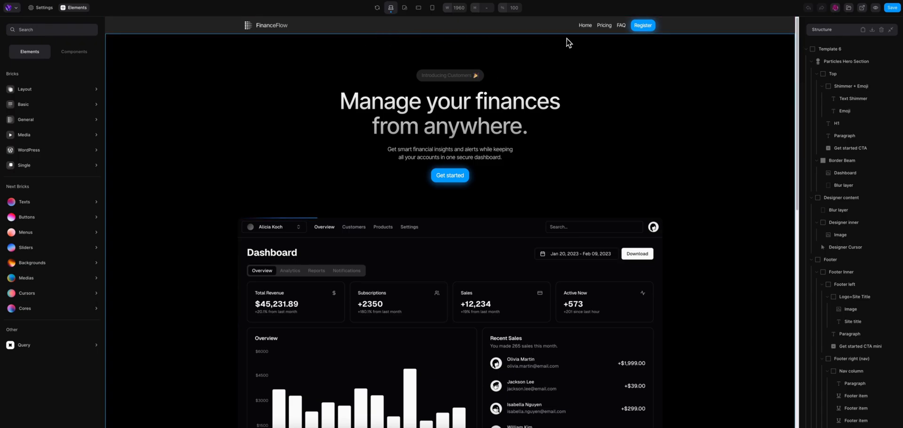
{"action": "left_click", "coordinate": [836, 8]}
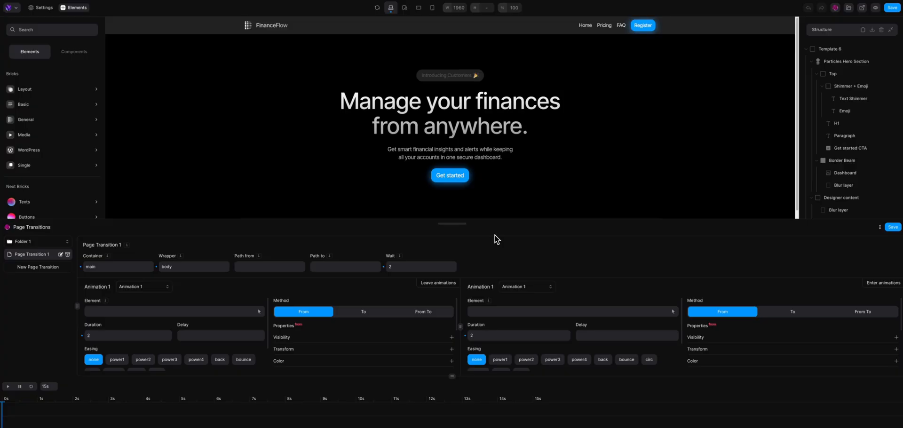
{"action": "mouse_move", "coordinate": [500, 237]}
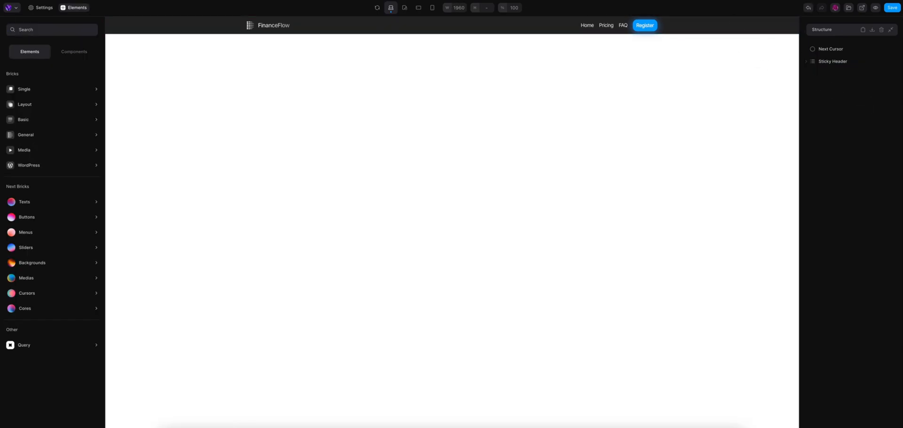
{"action": "mouse_move", "coordinate": [430, 161]}
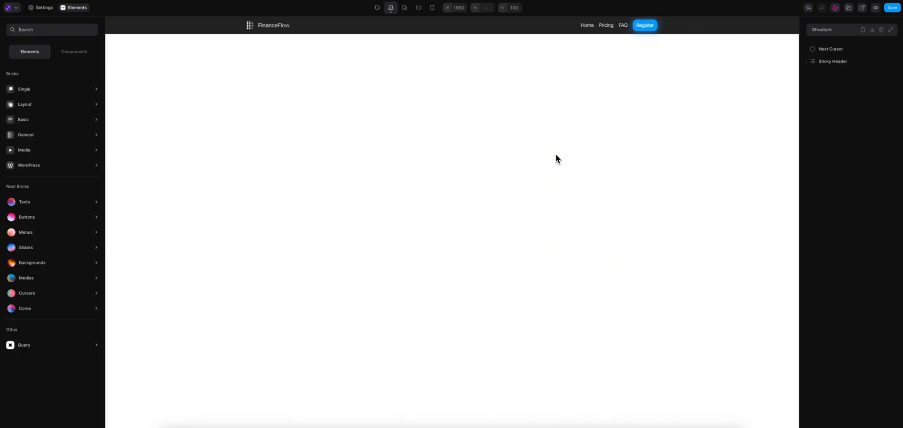
{"action": "mouse_move", "coordinate": [632, 177]}
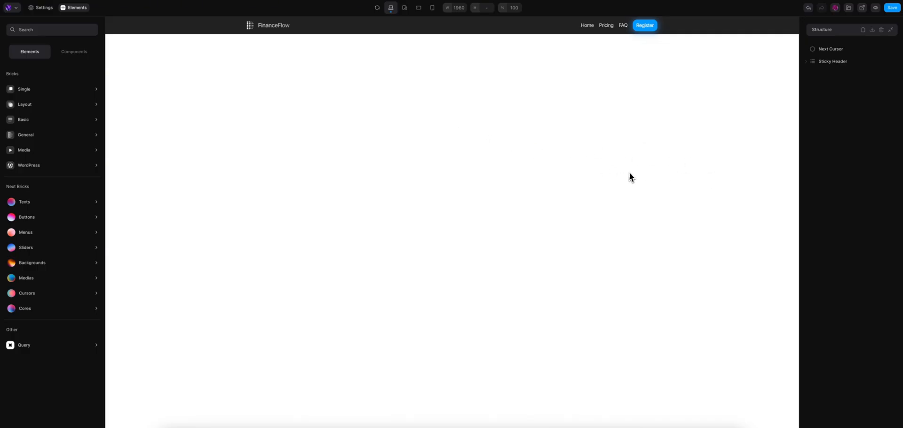
{"action": "mouse_move", "coordinate": [630, 177]}
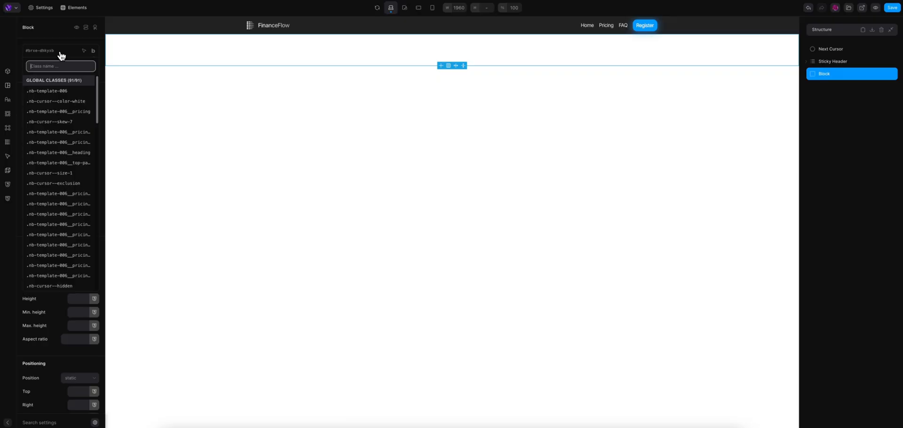
Step: Give the block the slide- class and a width of 100%
{"action": "type", "text": "slide-"}
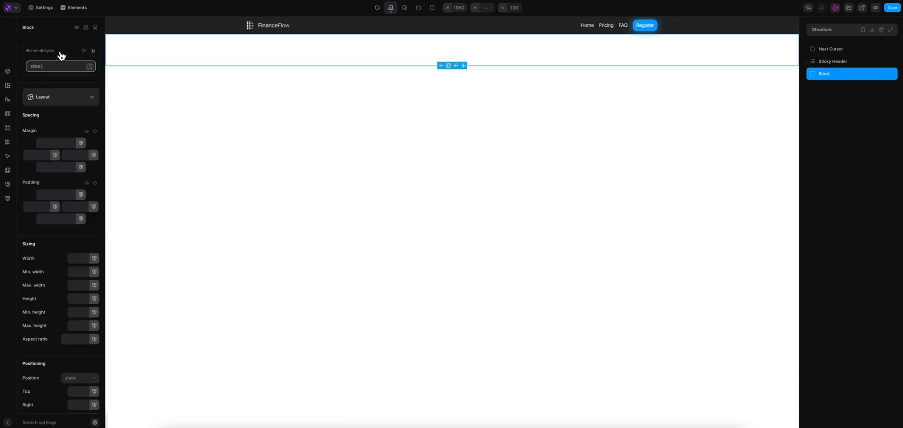
{"action": "key", "text": "Enter"}
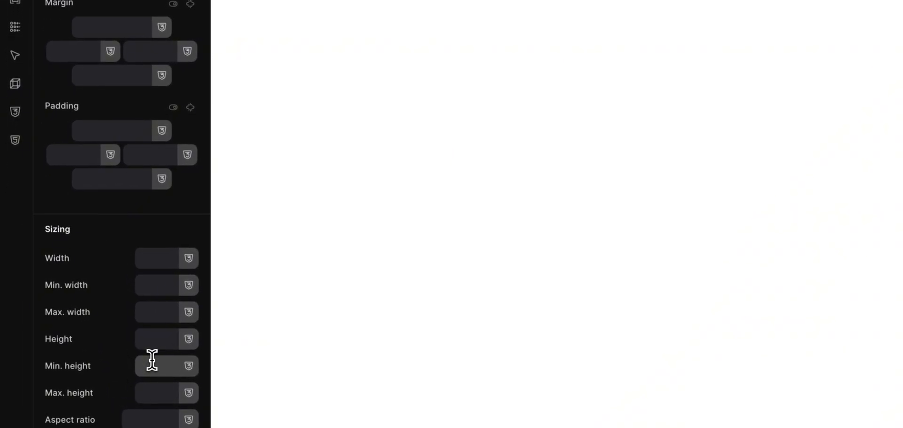
{"action": "type", "text": "100d"}
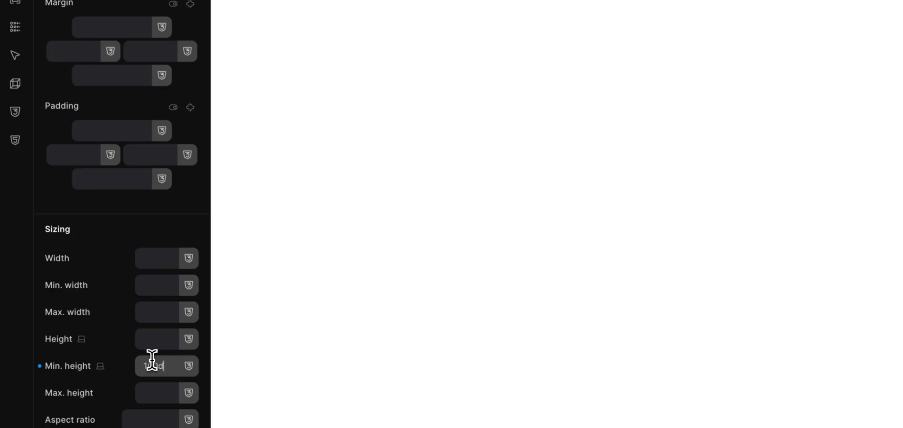
{"action": "left_click", "coordinate": [165, 258]}
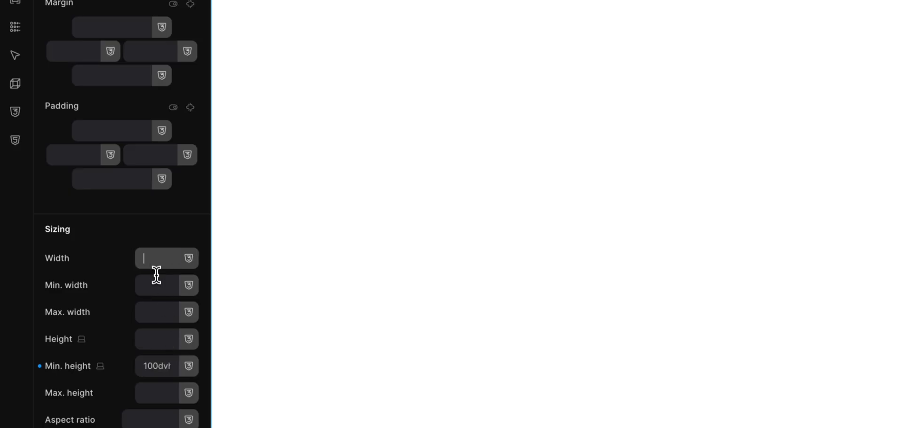
{"action": "type", "text": "100%"}
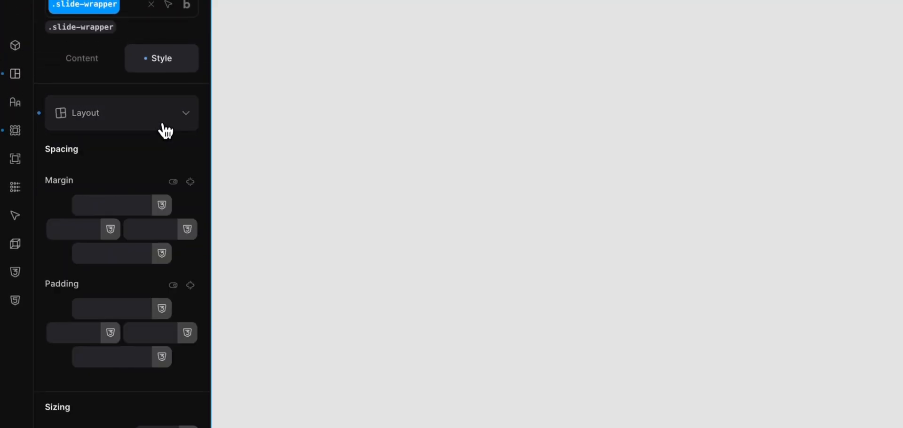
Step: Set the block's position to fixed with a 999 stacking value
{"action": "scroll", "scroll_direction": "down", "scroll_amount": 3}
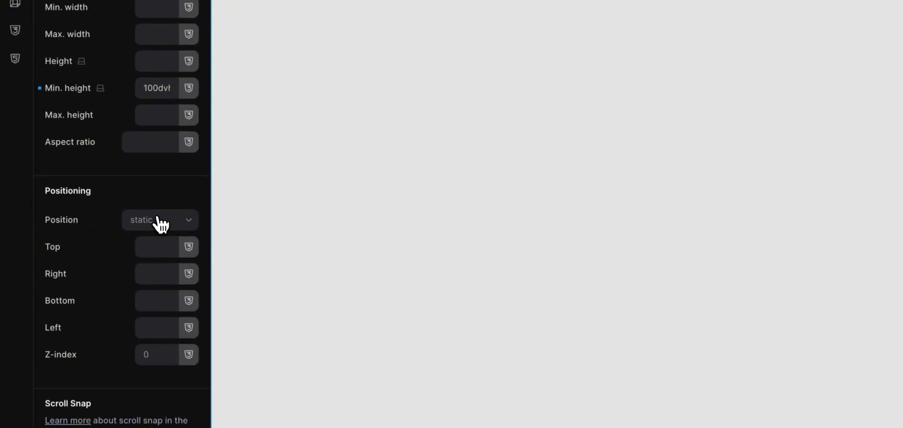
{"action": "left_click", "coordinate": [160, 219]}
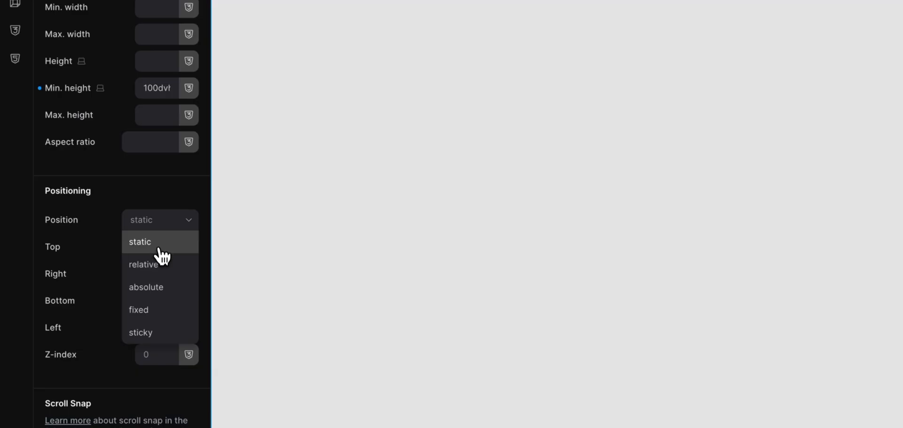
{"action": "left_click", "coordinate": [138, 310]}
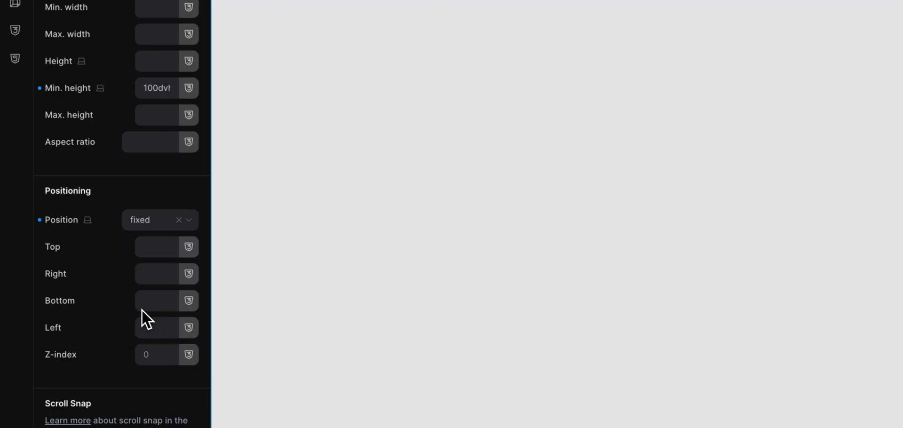
{"action": "scroll", "scroll_direction": "down", "scroll_amount": 3}
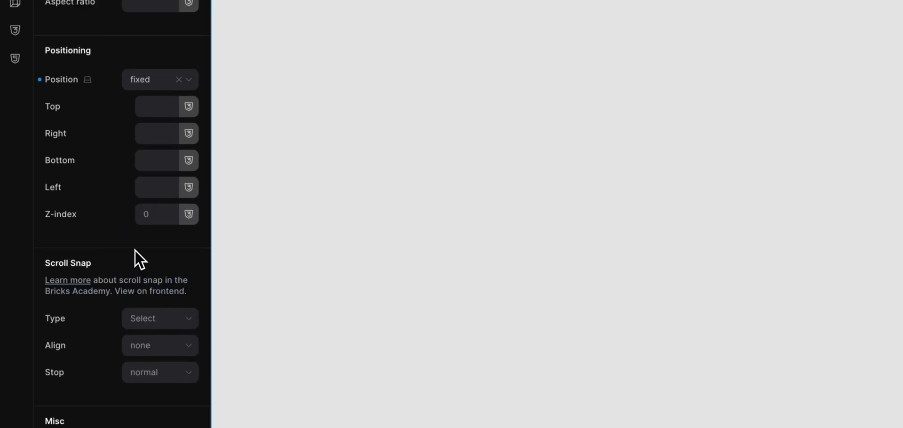
{"action": "type", "text": "999"}
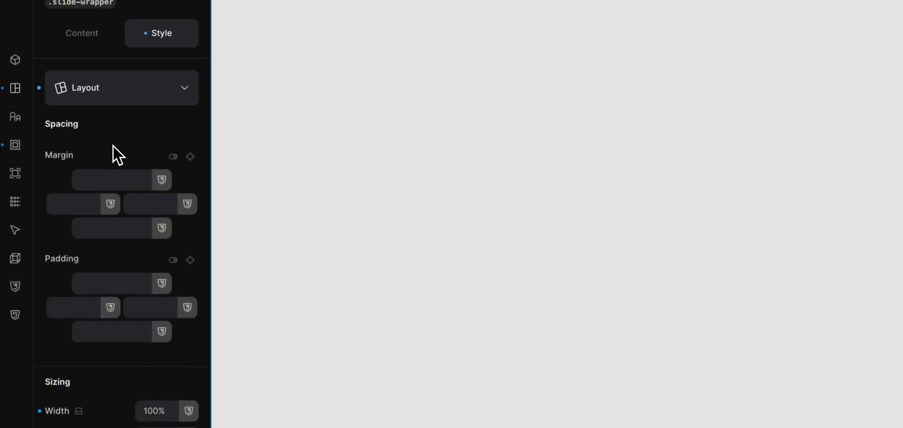
{"action": "scroll", "scroll_direction": "down", "scroll_amount": 3}
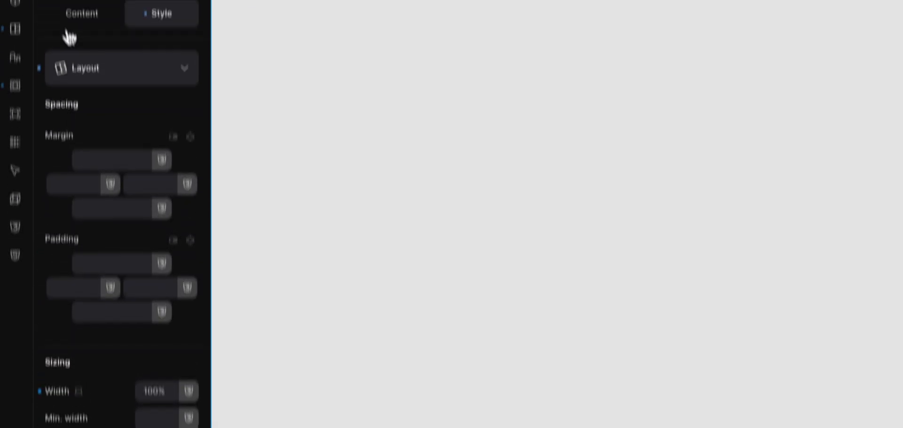
Step: Add a Heading element reading 'My Custom Slide' inside the slide block
{"action": "left_click", "coordinate": [76, 7]}
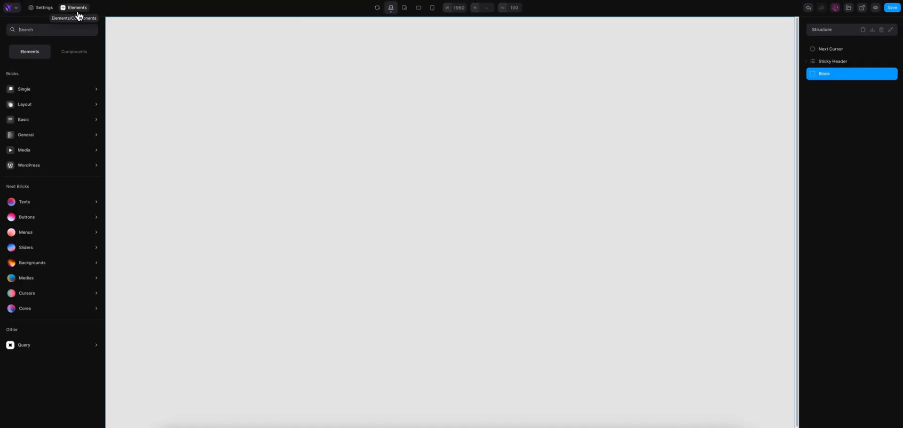
{"action": "type", "text": "head"}
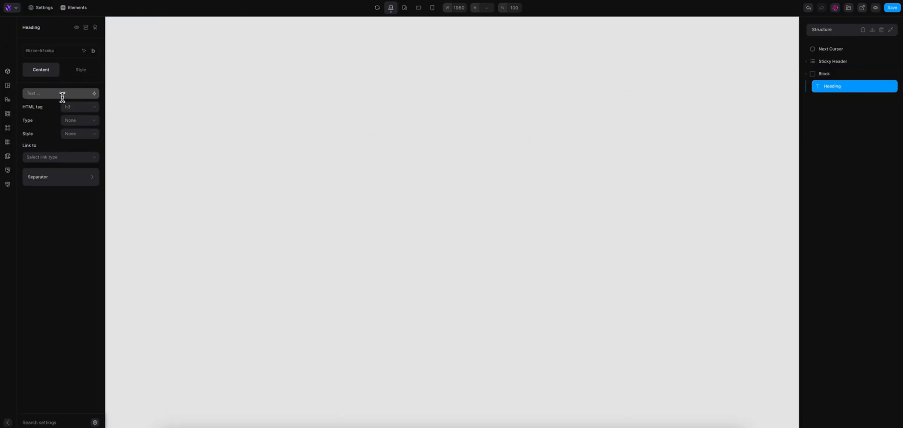
{"action": "type", "text": "My Custom Slide"}
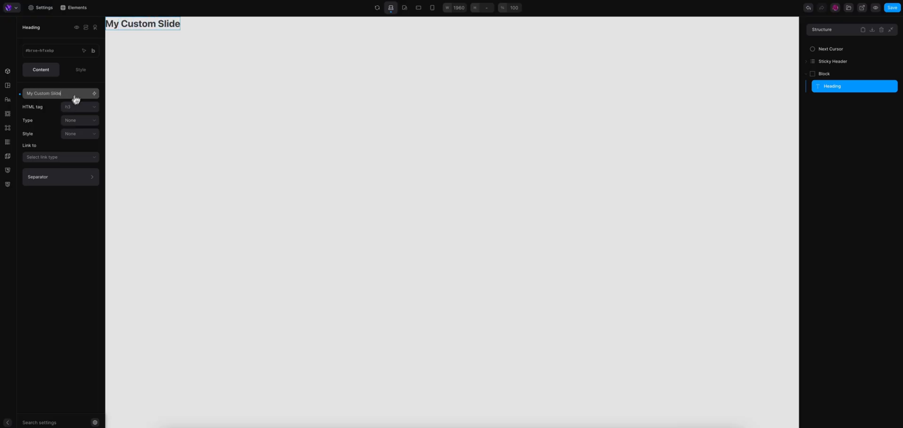
Step: Style the heading with Figtree font, weight 600 and 0.03em letter spacing
{"action": "left_click", "coordinate": [80, 70]}
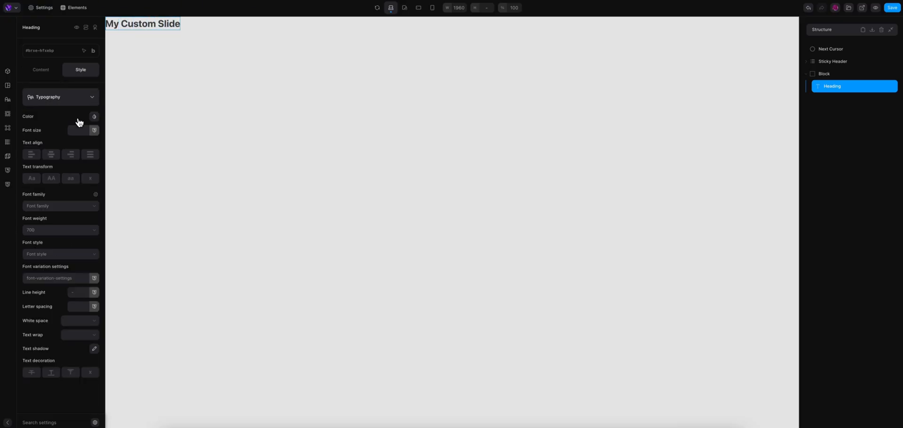
{"action": "type", "text": "figt"}
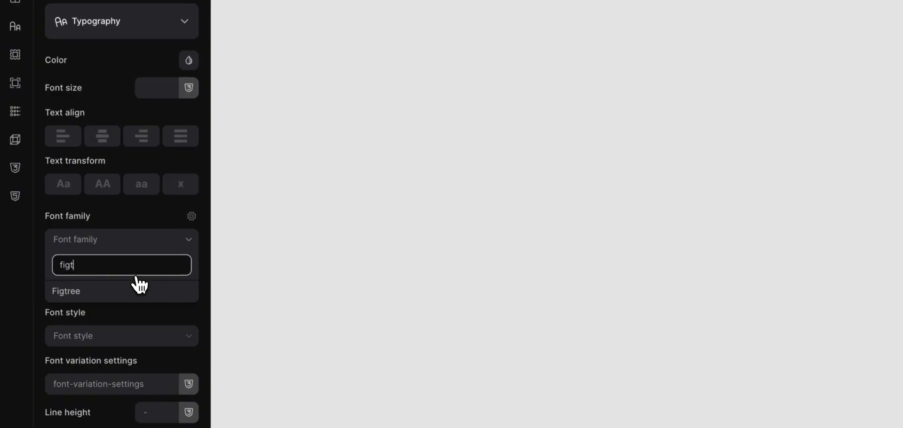
{"action": "left_click", "coordinate": [65, 291]}
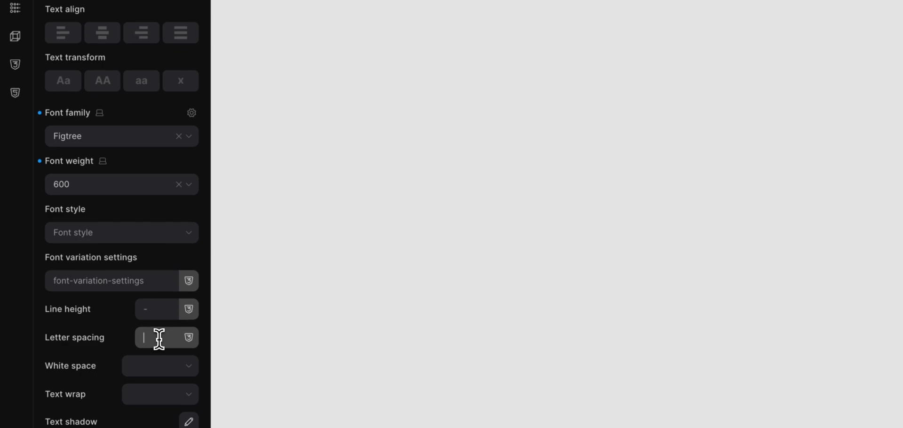
{"action": "type", "text": "0.03em"}
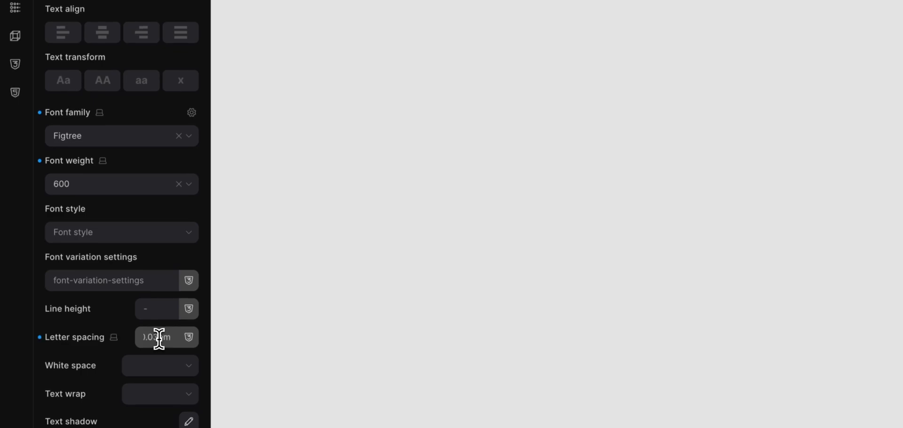
{"action": "left_click", "coordinate": [121, 183]}
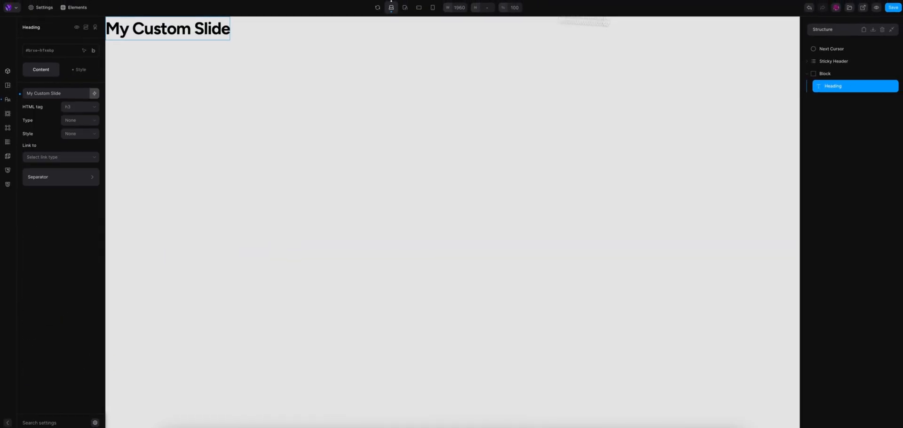
Step: Center the heading inside its parent Block on both axes
{"action": "left_click", "coordinate": [825, 73]}
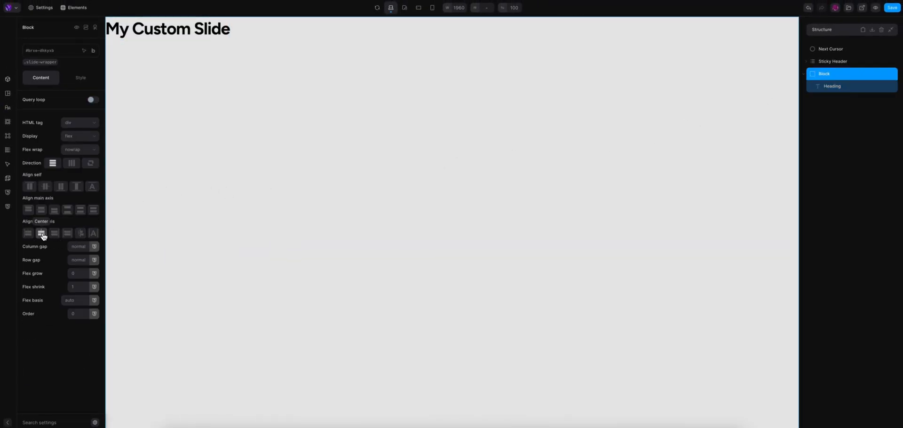
{"action": "left_click", "coordinate": [41, 232]}
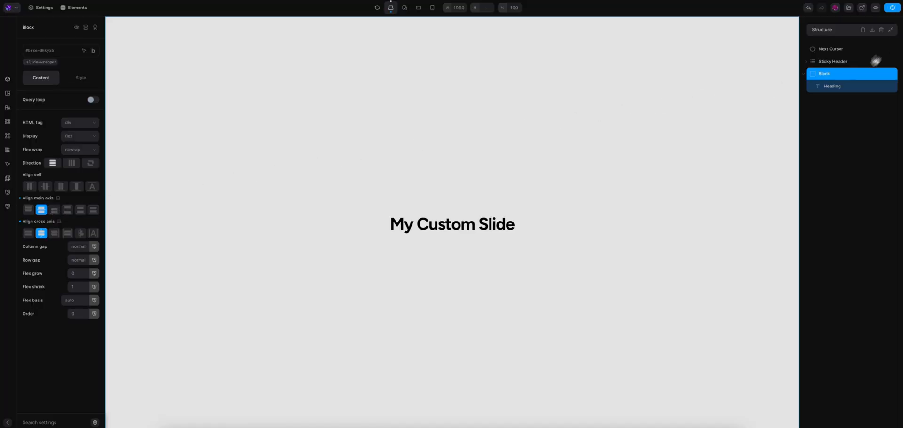
{"action": "left_click", "coordinate": [75, 8]}
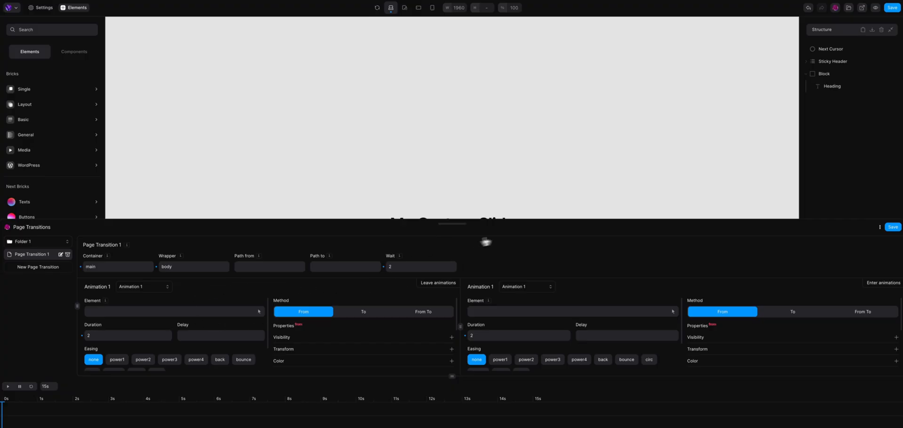
{"action": "mouse_move", "coordinate": [245, 242]}
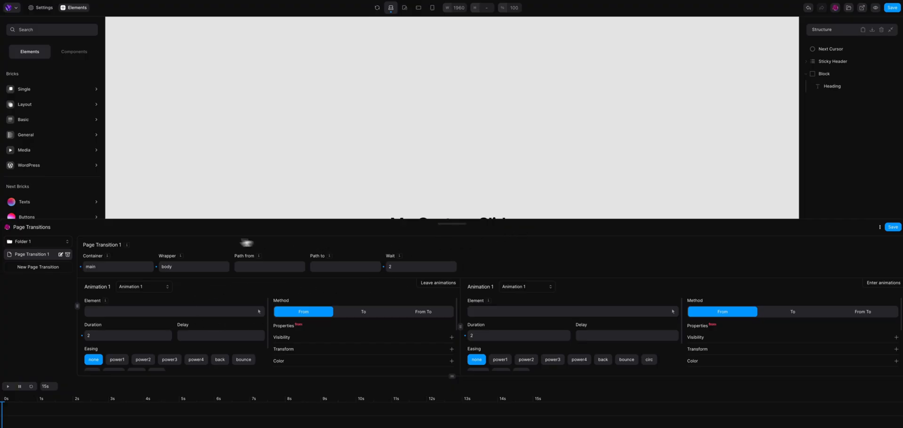
{"action": "mouse_move", "coordinate": [222, 260]}
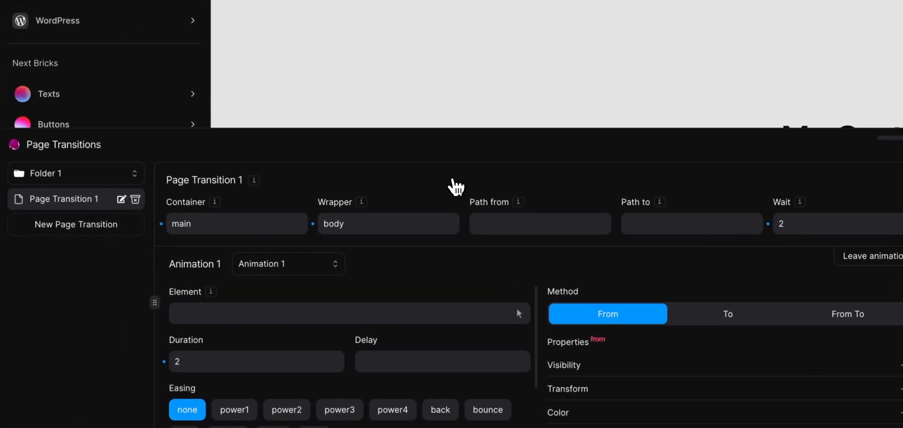
{"action": "left_click", "coordinate": [75, 224]}
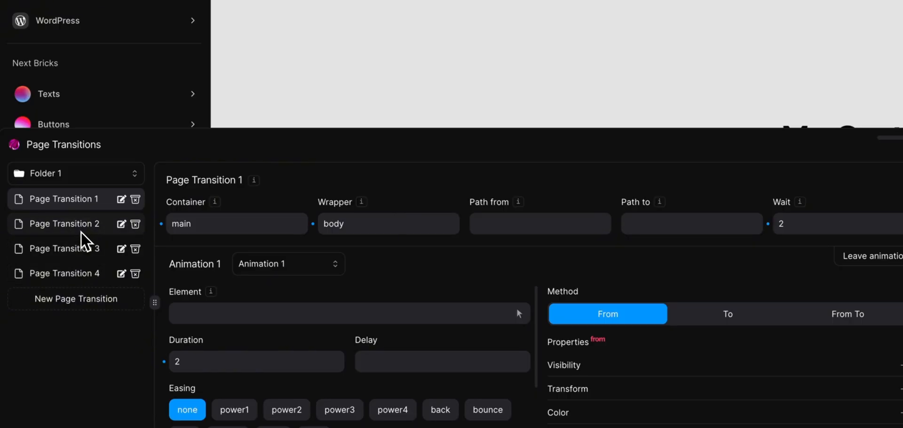
{"action": "scroll", "scroll_direction": "down", "scroll_amount": 3}
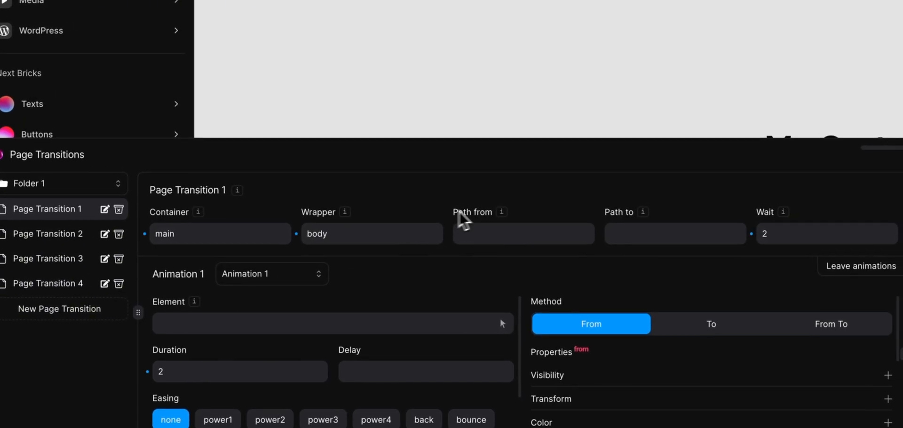
{"action": "mouse_move", "coordinate": [650, 217]}
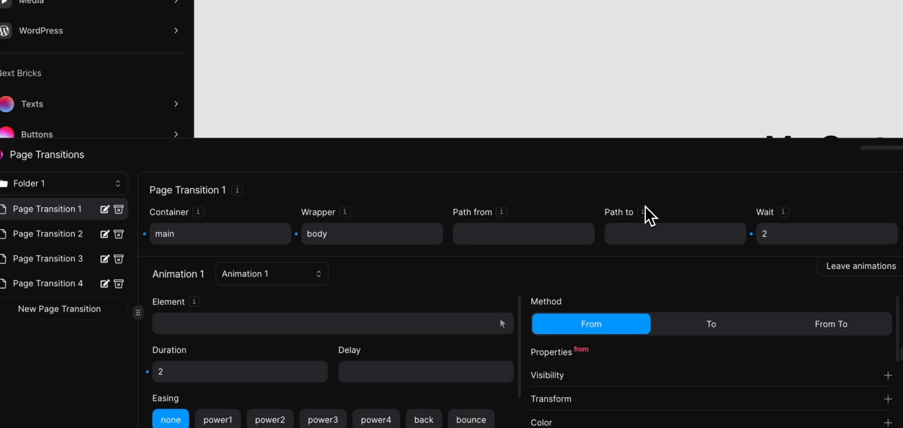
{"action": "scroll", "scroll_direction": "down", "scroll_amount": 3}
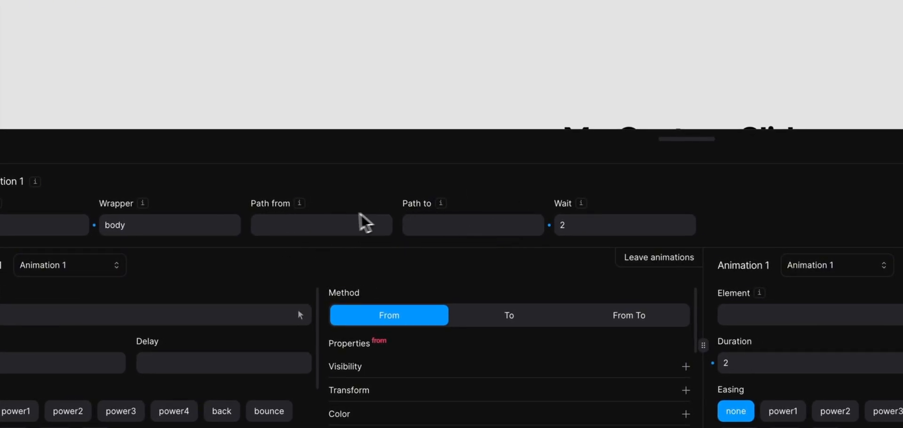
{"action": "mouse_move", "coordinate": [647, 212]}
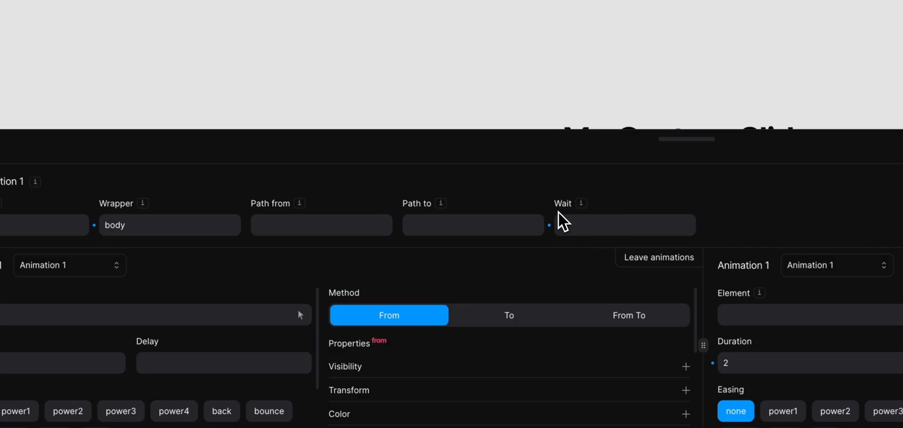
{"action": "type", "text": "2"}
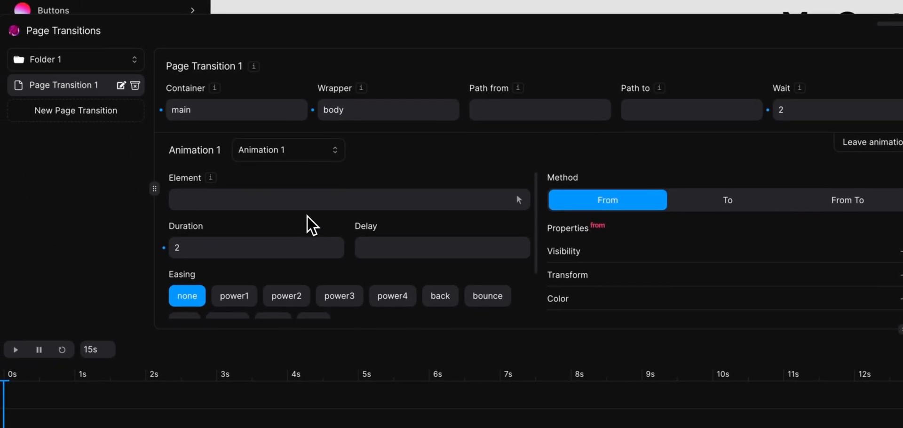
{"action": "mouse_move", "coordinate": [260, 216]}
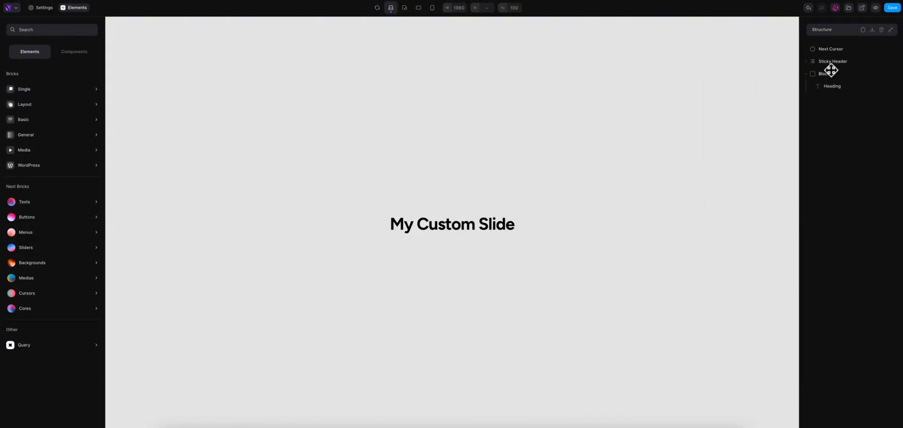
Step: Offset the fixed slide block to Left -100% so only the header shows
{"action": "left_click", "coordinate": [825, 73]}
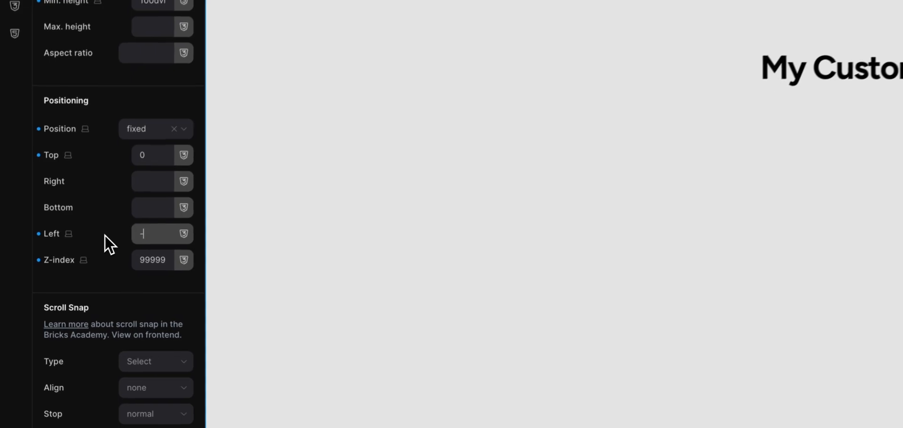
{"action": "type", "text": "-100%"}
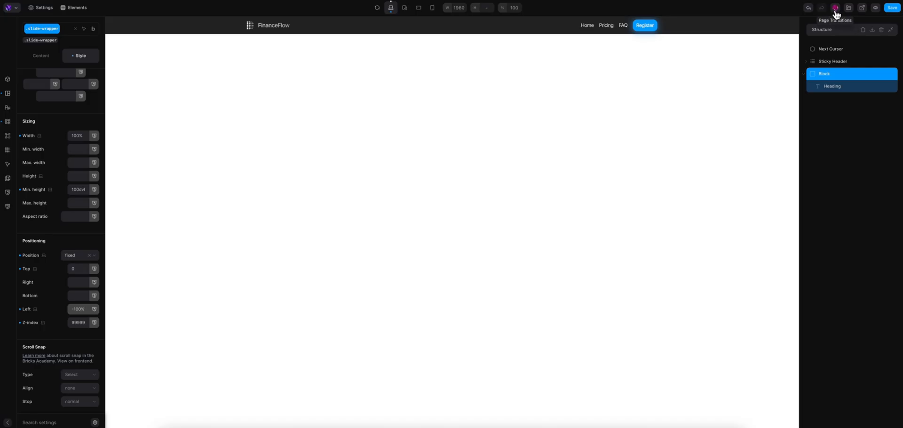
{"action": "left_click", "coordinate": [834, 14]}
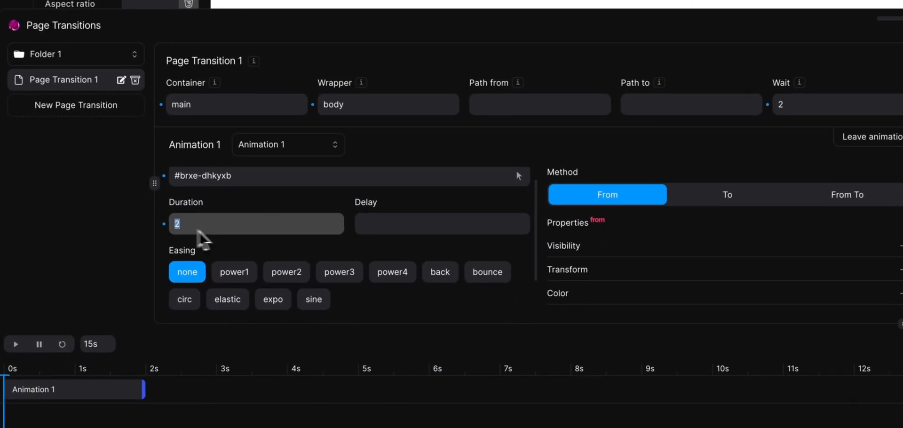
Step: Set Animation 1's duration to 1 second, targeting the slide block
{"action": "type", "text": "1"}
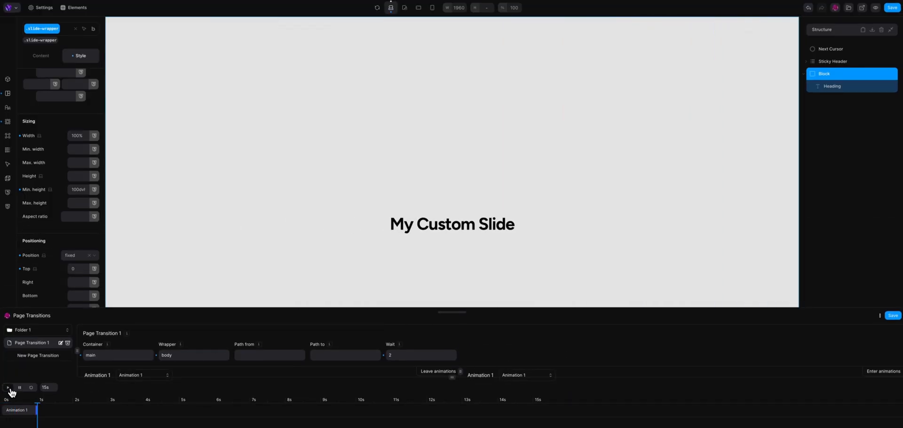
Step: Preview the transition, adjust easing, and set the enter animation's Left offset to 100%
{"action": "left_click", "coordinate": [7, 388]}
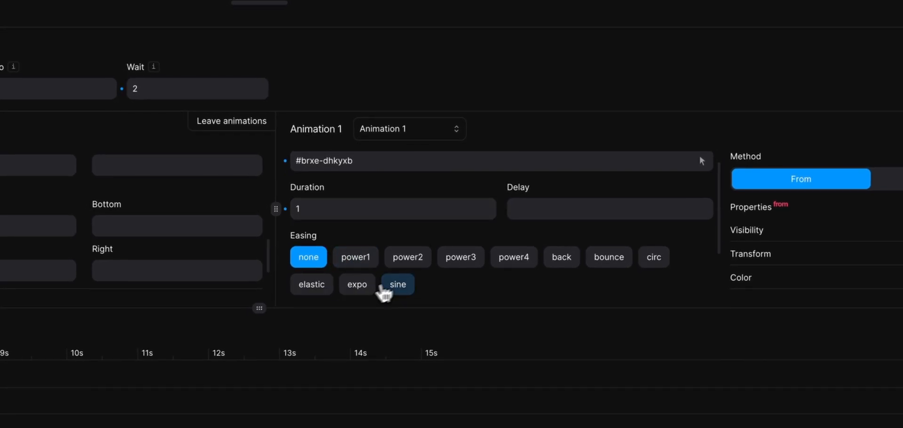
{"action": "left_click", "coordinate": [357, 284]}
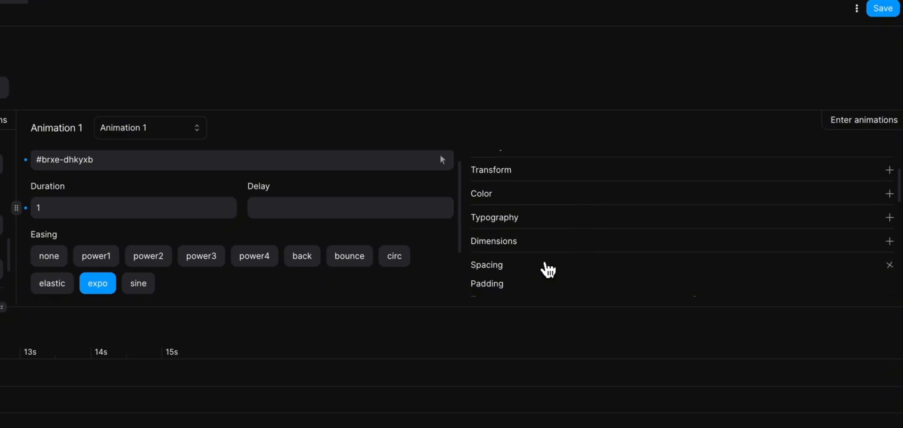
{"action": "left_click", "coordinate": [486, 264]}
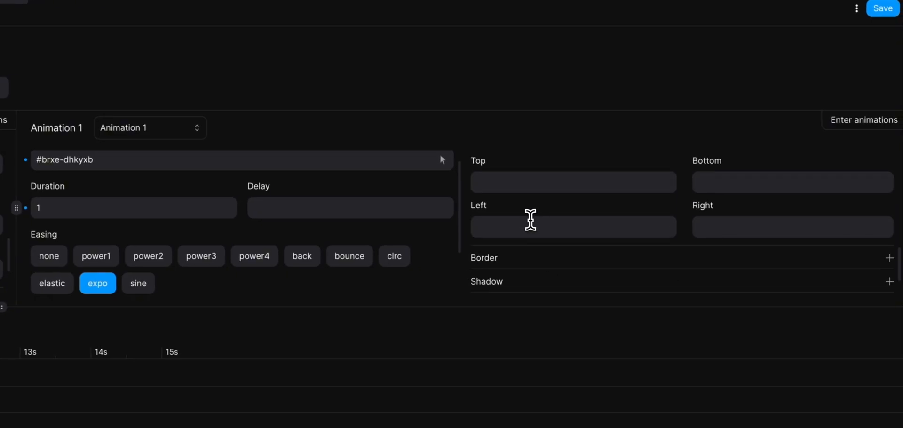
{"action": "type", "text": "100%"}
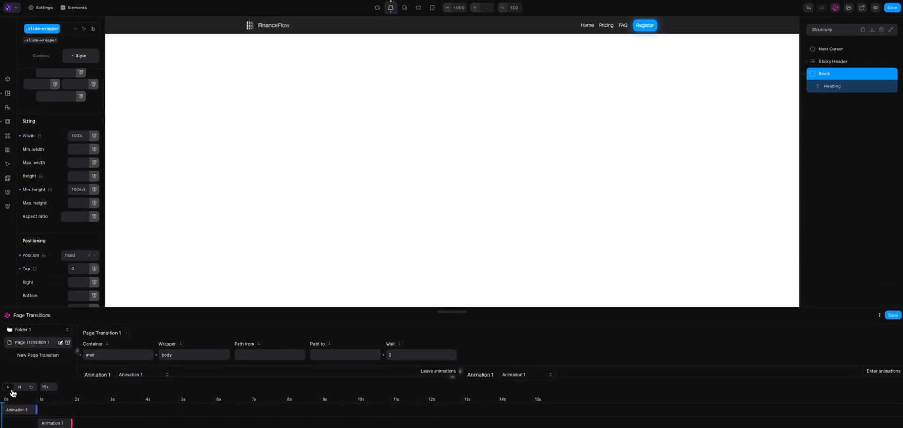
Step: Play and stop the page transition preview of the My Custom Slide overlay
{"action": "left_click", "coordinate": [7, 387]}
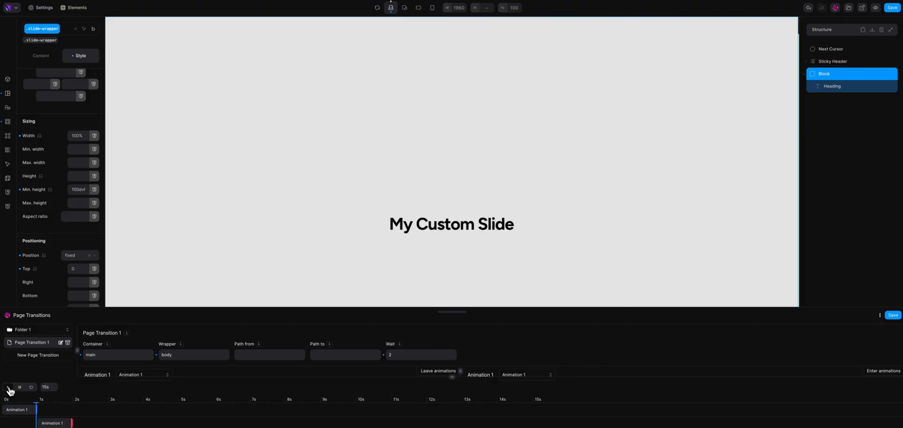
{"action": "left_click", "coordinate": [7, 387]}
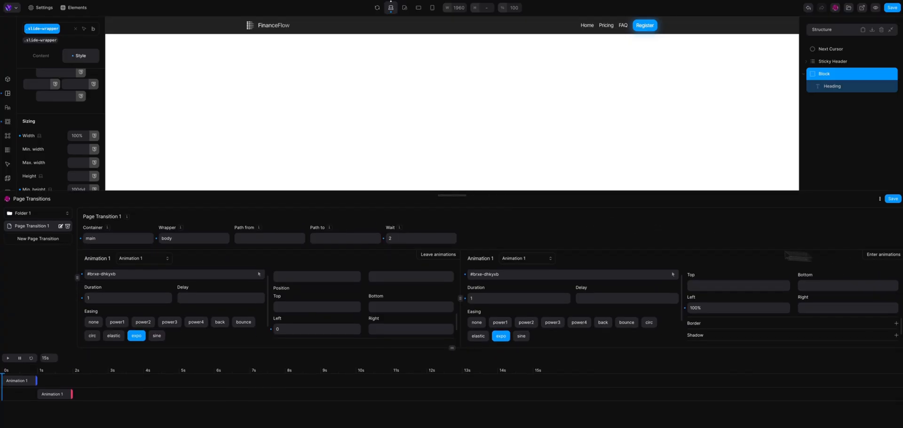
{"action": "mouse_move", "coordinate": [430, 261]}
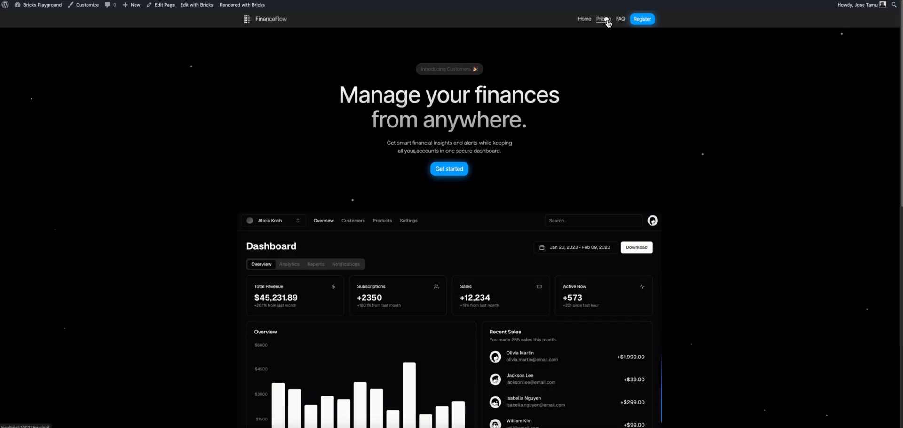
Step: Navigate the live site from Home to Pricing, then FAQ, to test the transition
{"action": "left_click", "coordinate": [604, 19]}
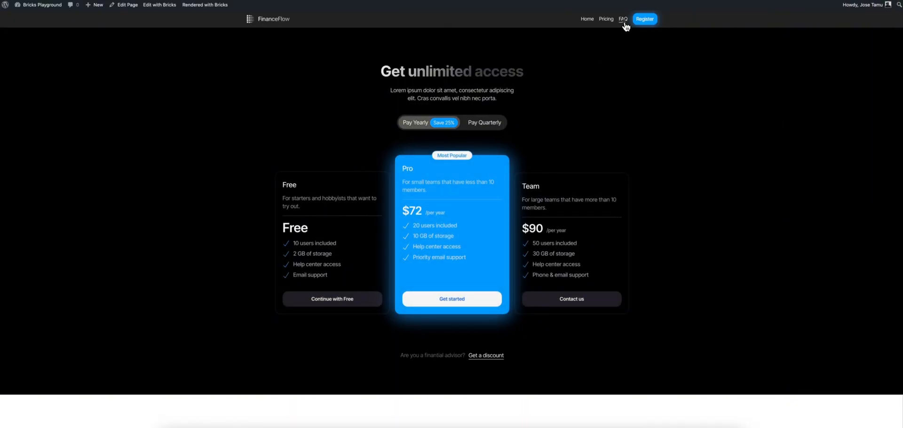
{"action": "left_click", "coordinate": [623, 19]}
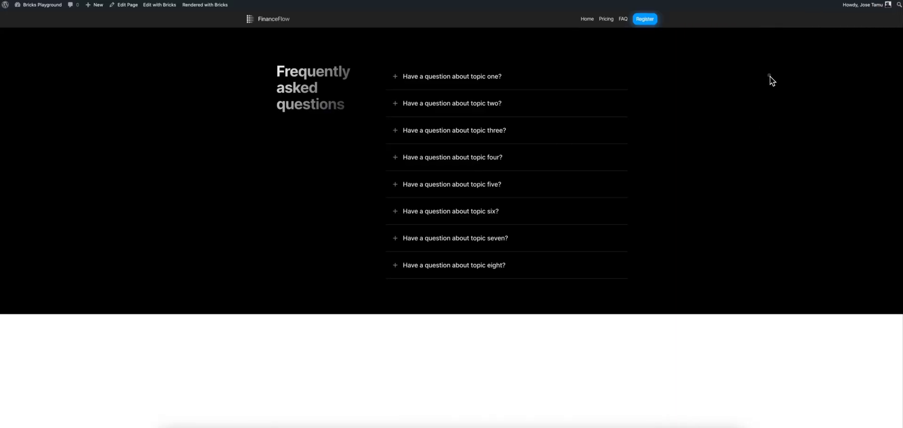
{"action": "left_click", "coordinate": [160, 4]}
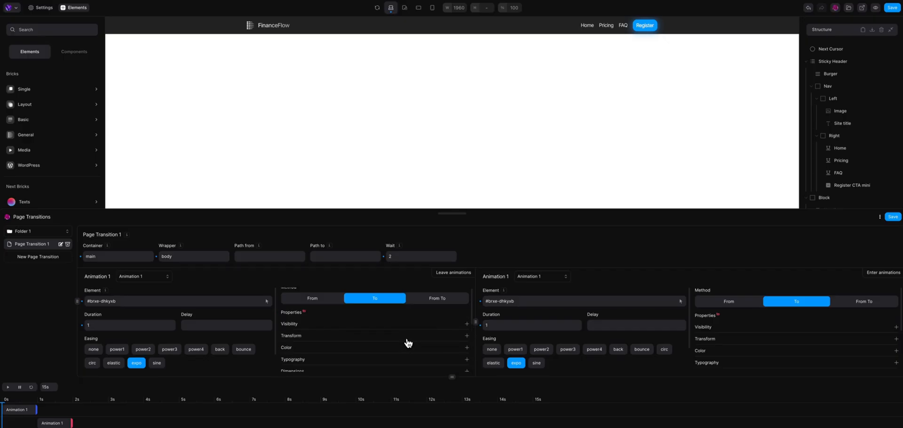
Step: Close the Page Transitions panel and select the slide Block element
{"action": "left_click", "coordinate": [143, 276]}
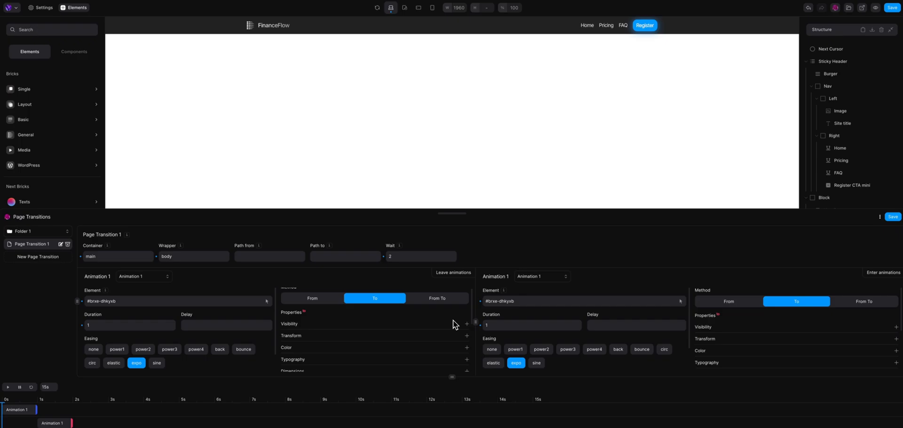
{"action": "mouse_move", "coordinate": [455, 325]}
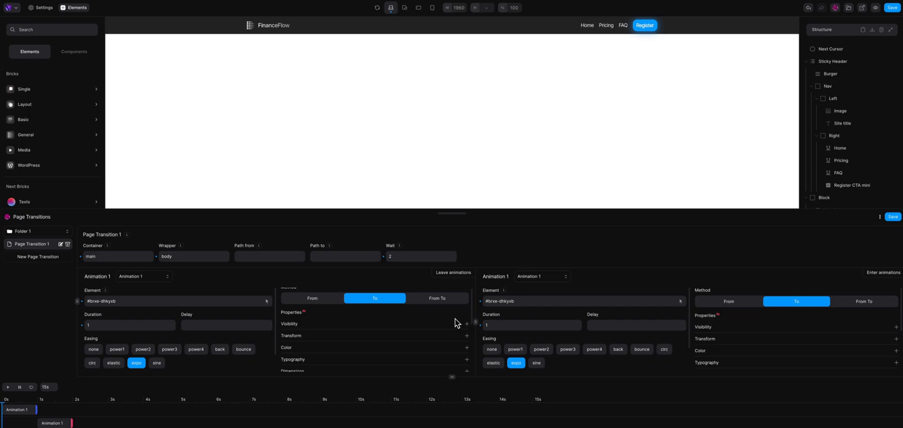
{"action": "mouse_move", "coordinate": [837, 7]}
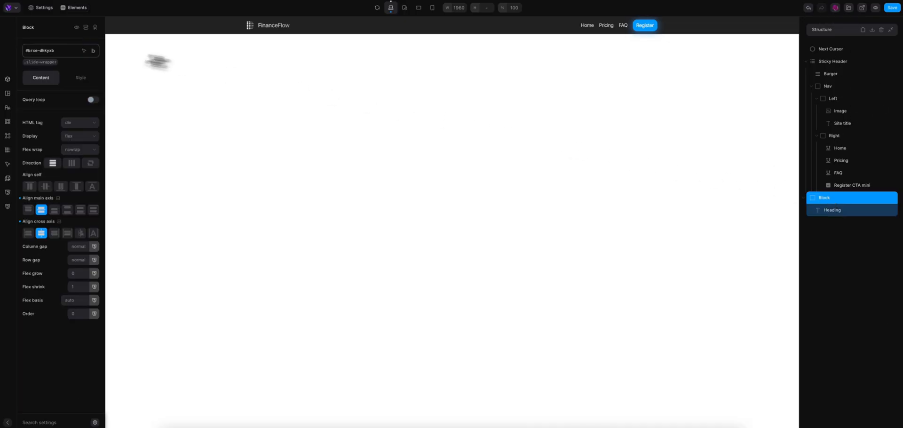
Step: Review the slide Block's sizing and positioning styles, then view the live Pricing page
{"action": "left_click", "coordinate": [80, 78]}
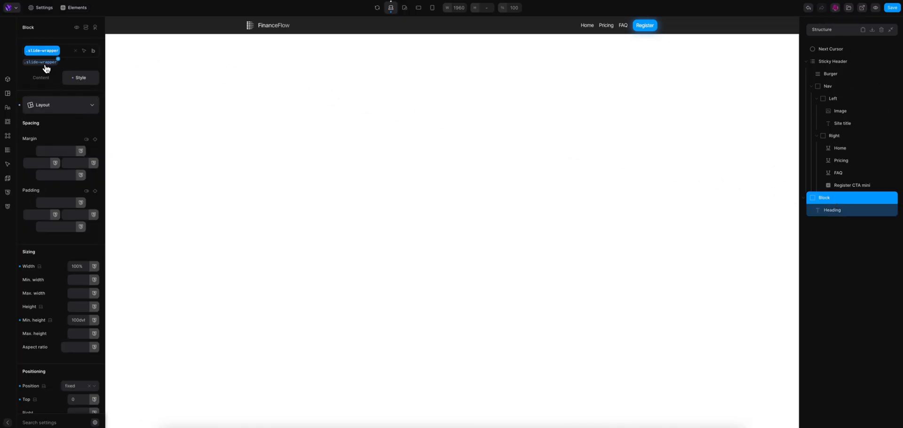
{"action": "scroll", "scroll_direction": "down", "scroll_amount": 3}
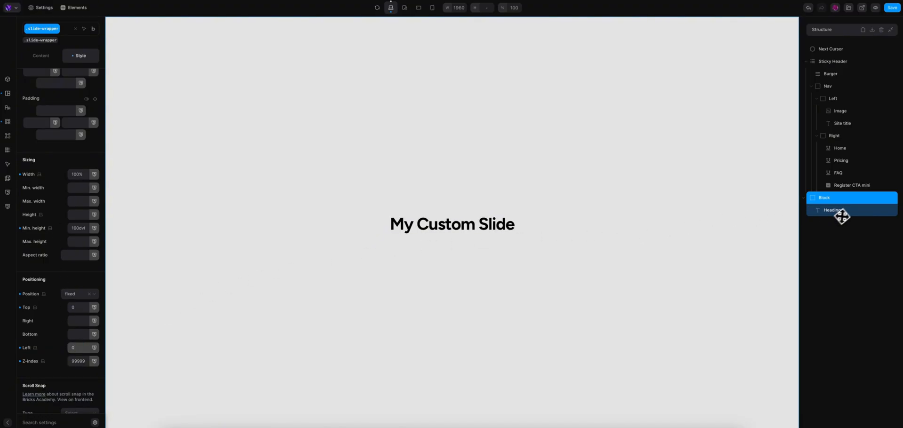
{"action": "left_click", "coordinate": [835, 209]}
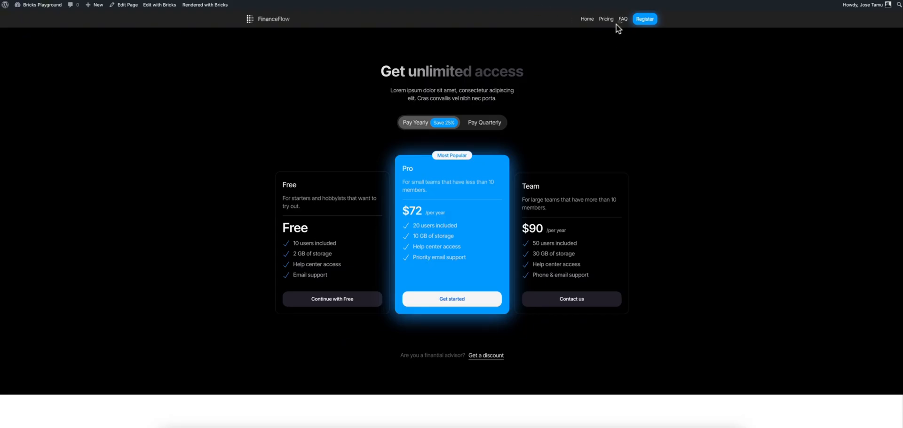
Step: Visit the live FAQ page, then select the My Custom Slide heading in the builder
{"action": "left_click", "coordinate": [622, 18]}
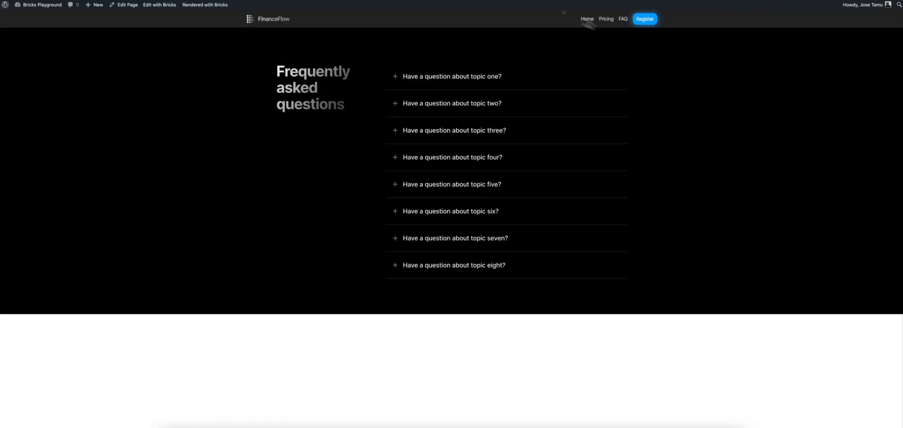
{"action": "left_click", "coordinate": [160, 5]}
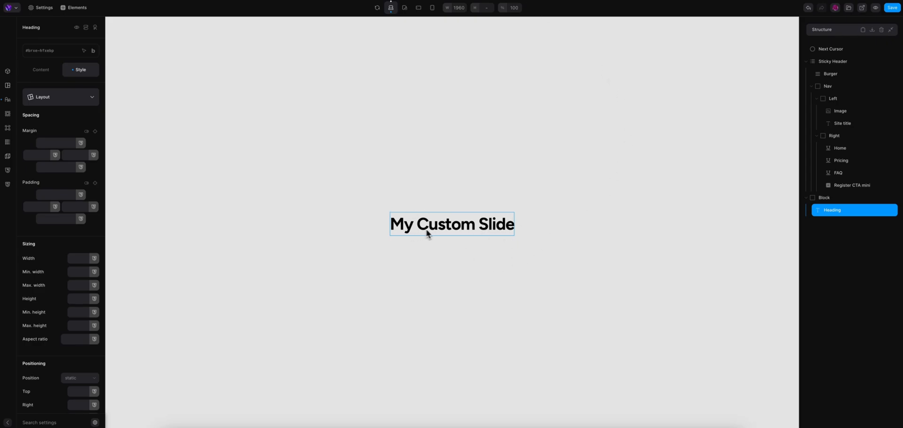
{"action": "mouse_move", "coordinate": [558, 245]}
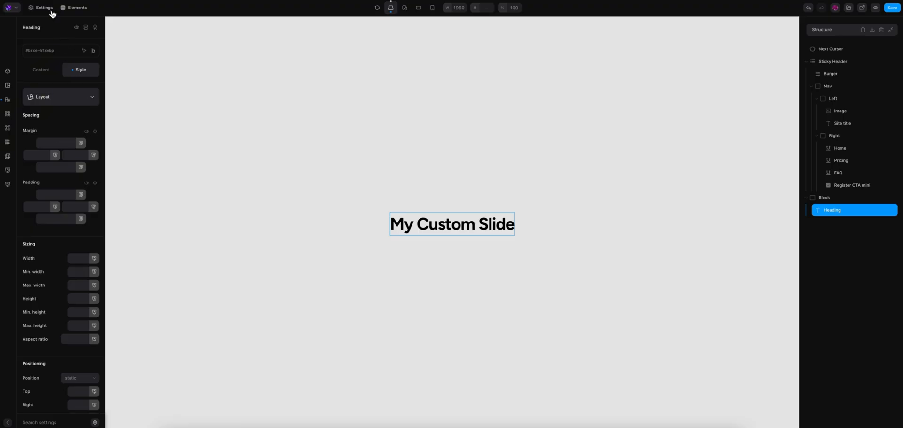
Step: Review the footer script copying .nav-item text into .pts-heading in full screen
{"action": "left_click", "coordinate": [42, 8]}
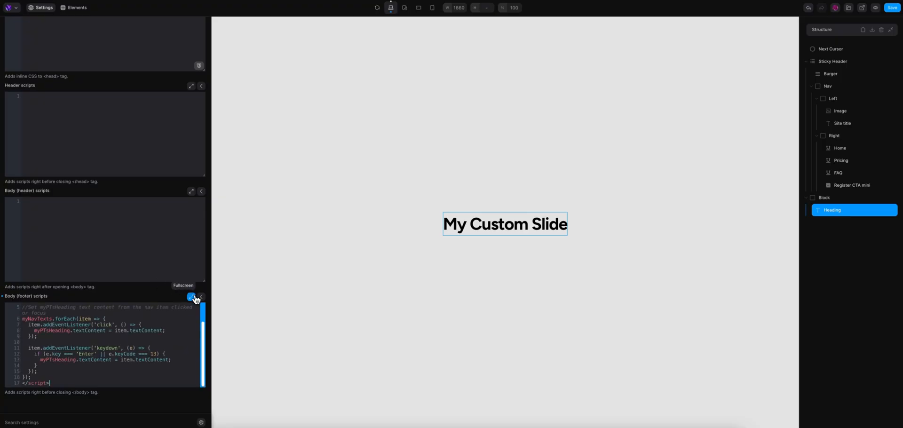
{"action": "left_click", "coordinate": [191, 299]}
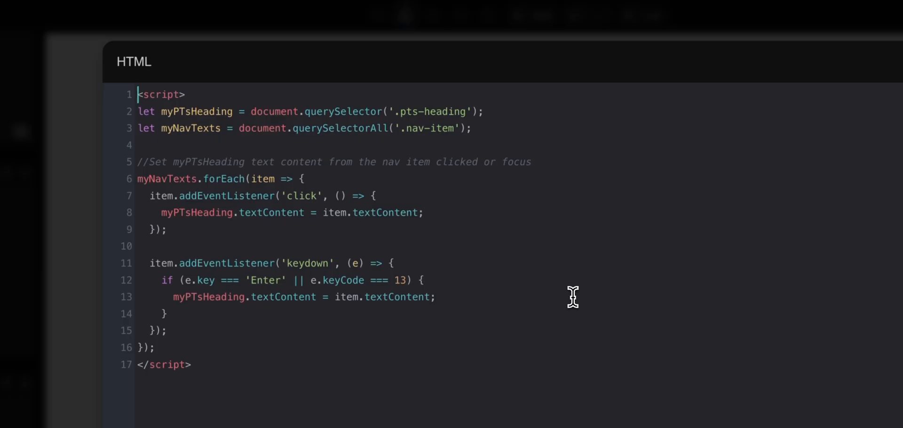
{"action": "double_click", "coordinate": [438, 111]}
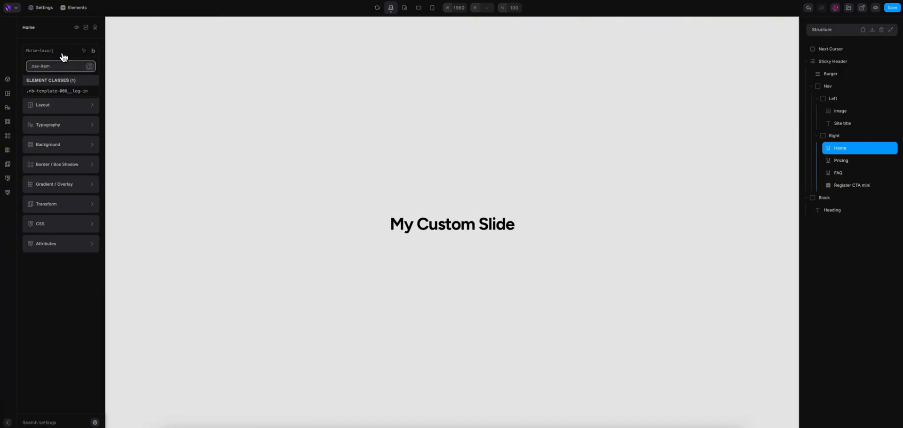
Step: Give the Home and Pricing nav links the .nav-item class and review the slide wrapper Block styles
{"action": "left_click", "coordinate": [841, 160]}
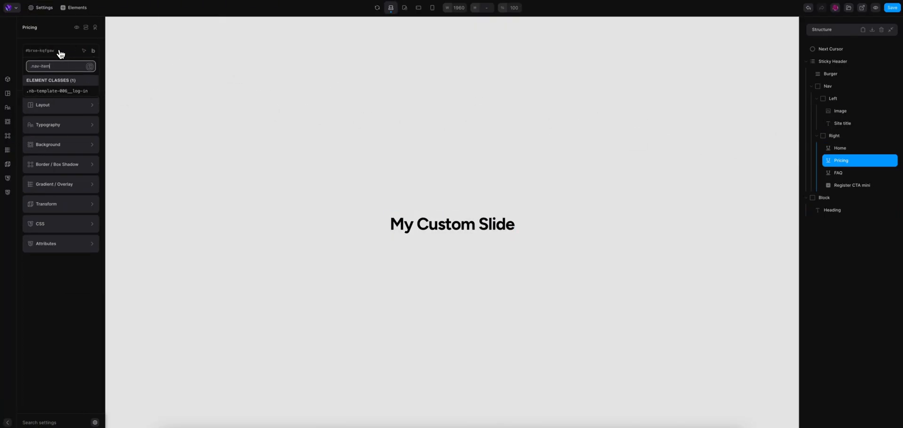
{"action": "left_click", "coordinate": [838, 173]}
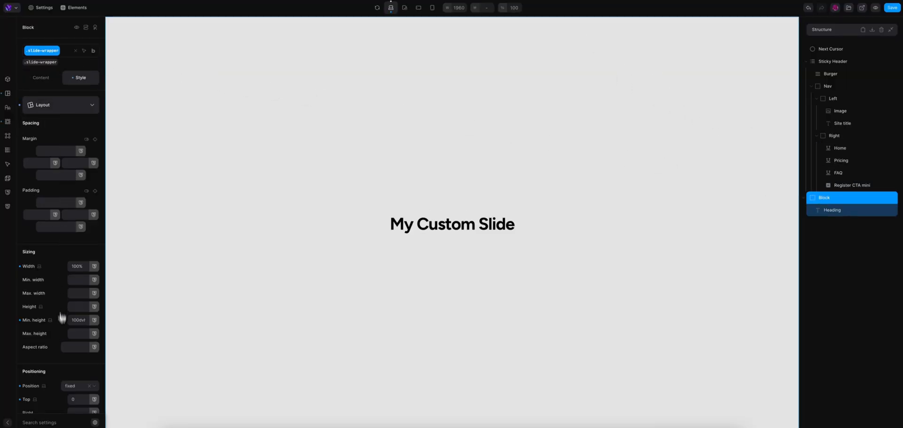
{"action": "scroll", "scroll_direction": "down", "scroll_amount": 3}
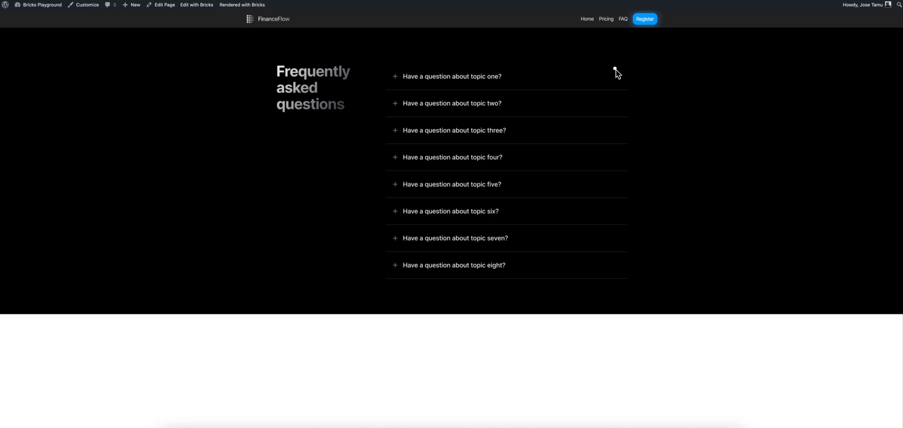
{"action": "mouse_move", "coordinate": [633, 55]}
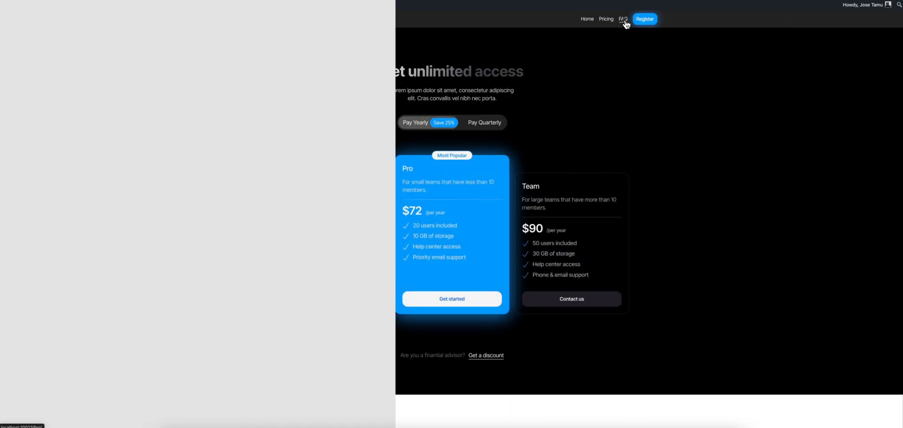
Step: Navigate to FAQ on the live site to watch the grey full-screen slide transition
{"action": "left_click", "coordinate": [622, 19]}
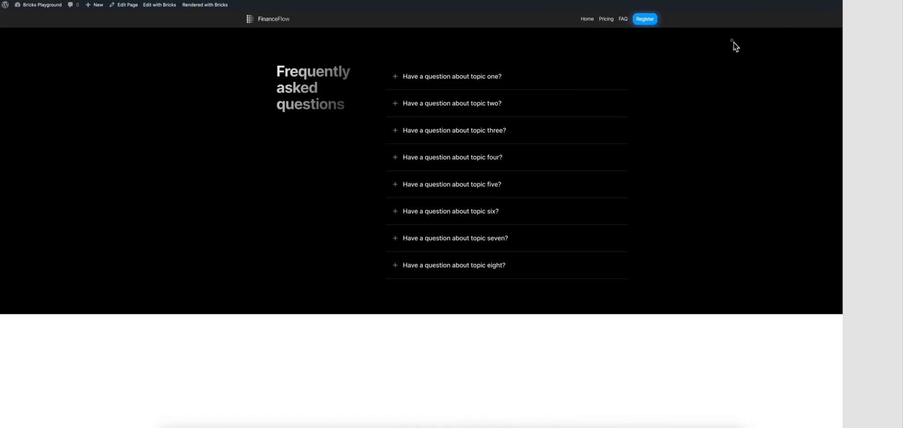